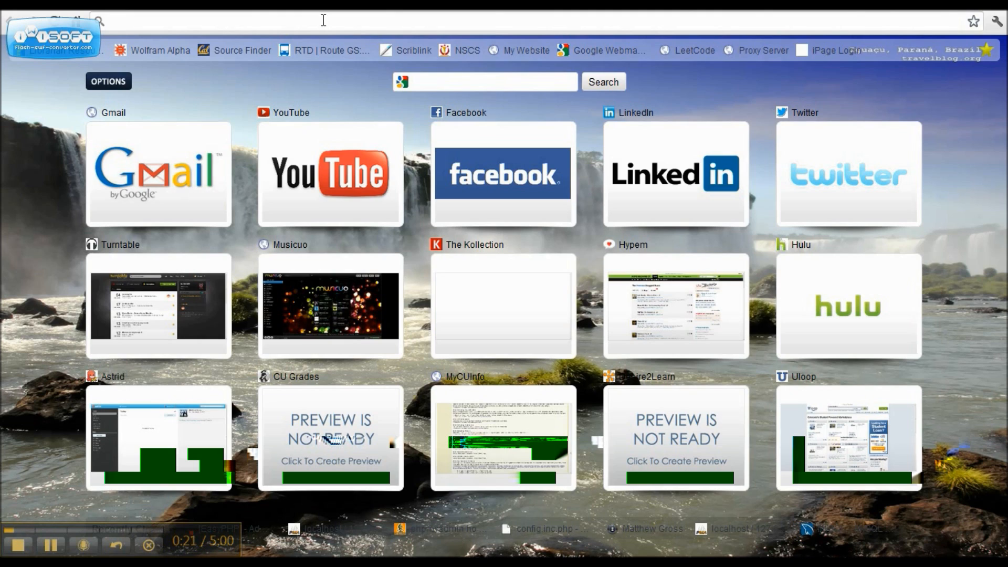
{"action": "mouse_move", "coordinate": [972, 136]}
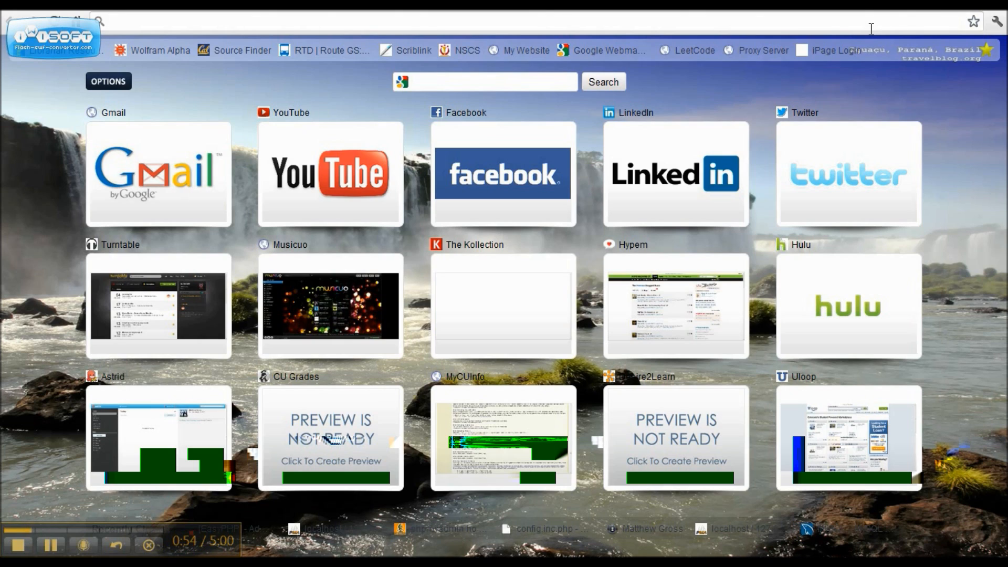
Load easyphp.org in Chrome and browse its WAMP overview and EasyPHP 12.0 downloads.
{"action": "type", "text": "easyphp.org"}
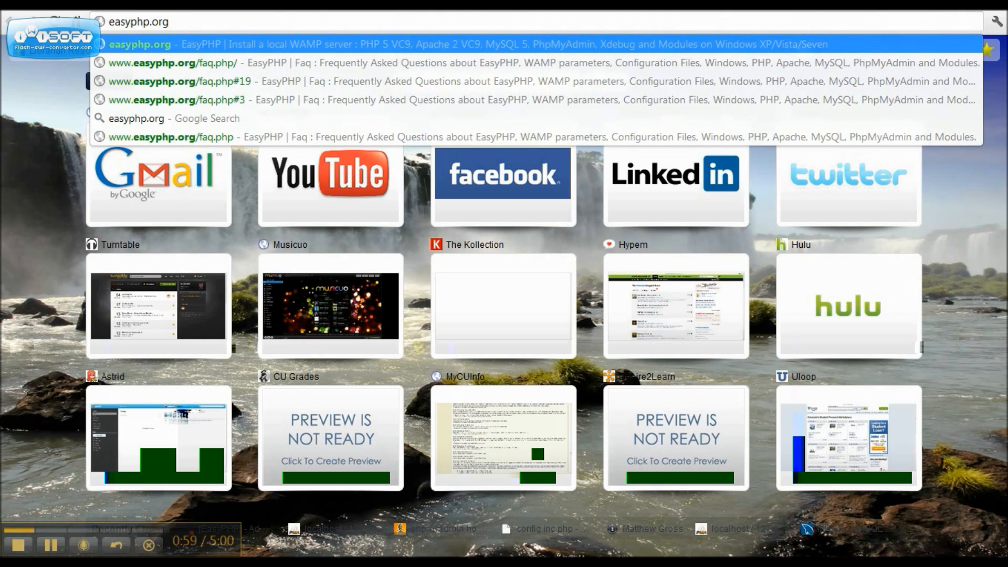
{"action": "left_click", "coordinate": [139, 44]}
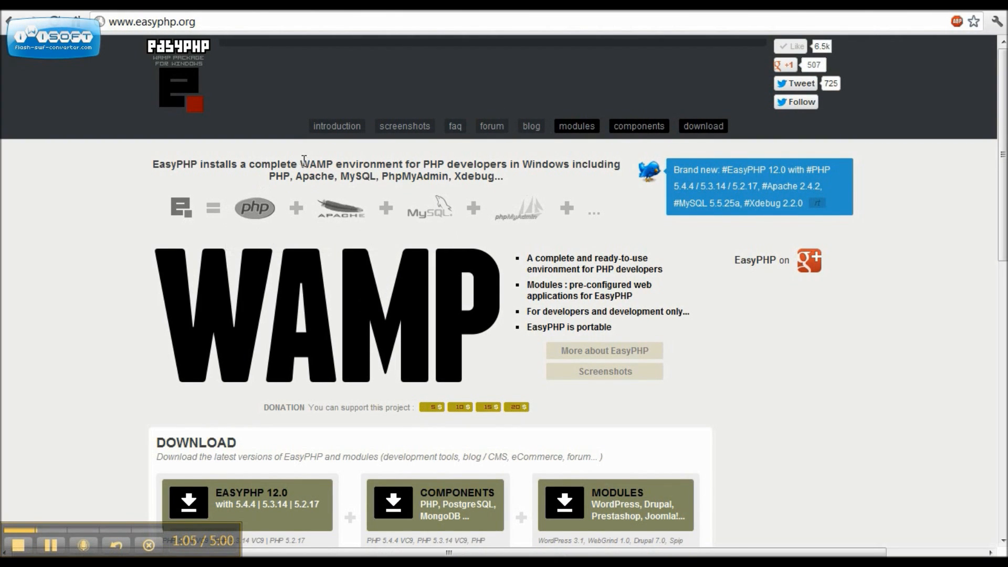
{"action": "scroll", "scroll_direction": "down", "scroll_amount": 3}
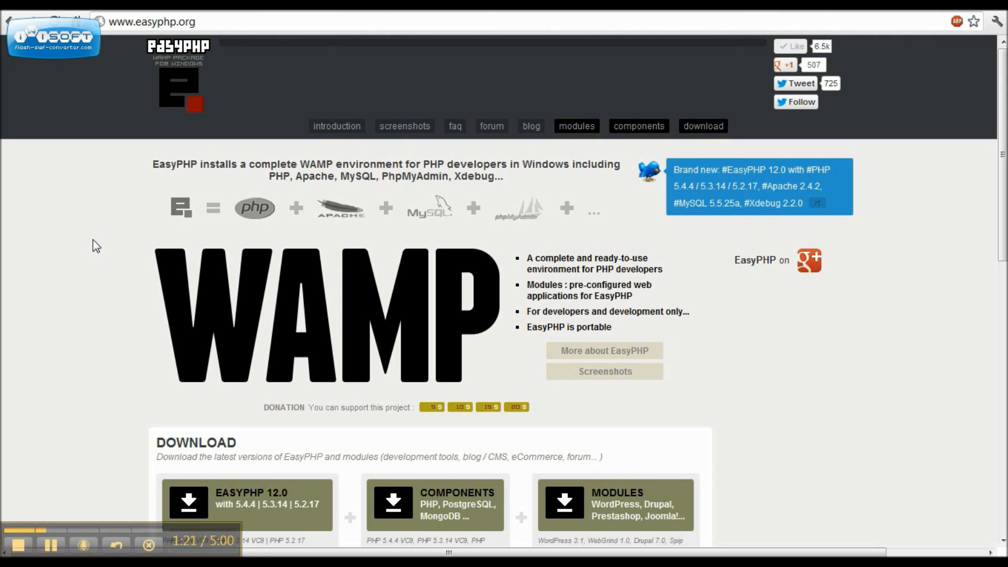
{"action": "scroll", "scroll_direction": "down", "scroll_amount": 3}
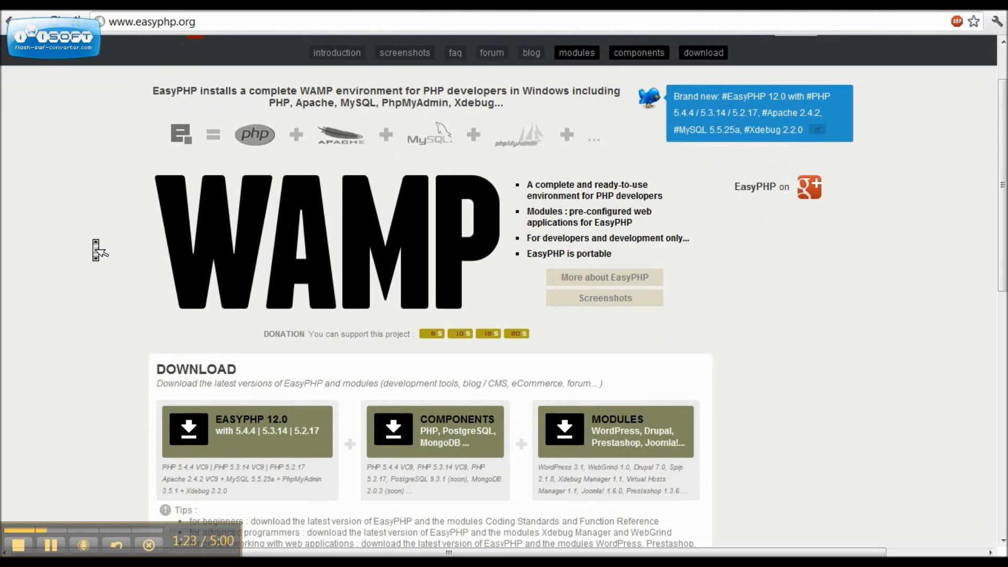
{"action": "scroll", "scroll_direction": "down", "scroll_amount": 3}
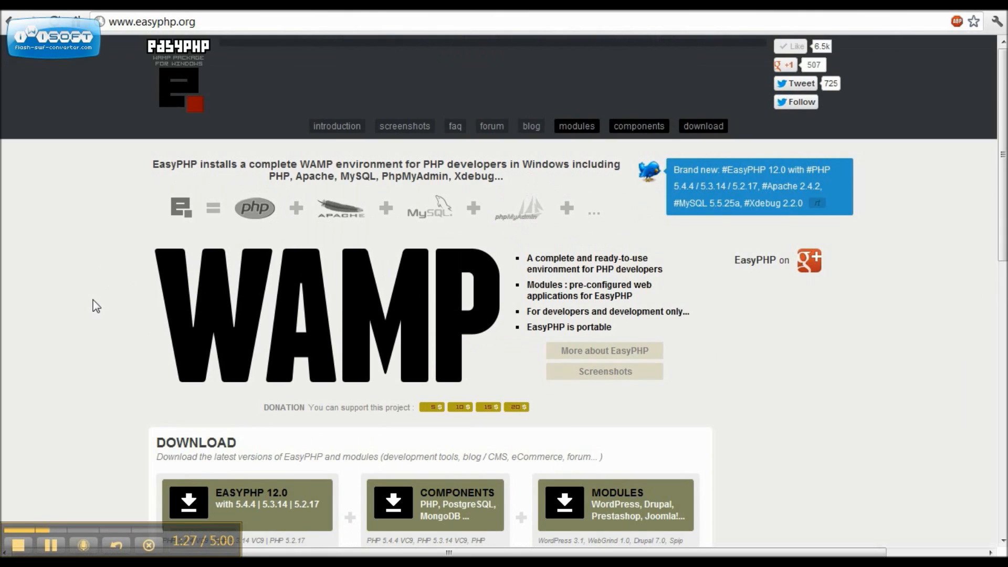
{"action": "mouse_move", "coordinate": [744, 202]}
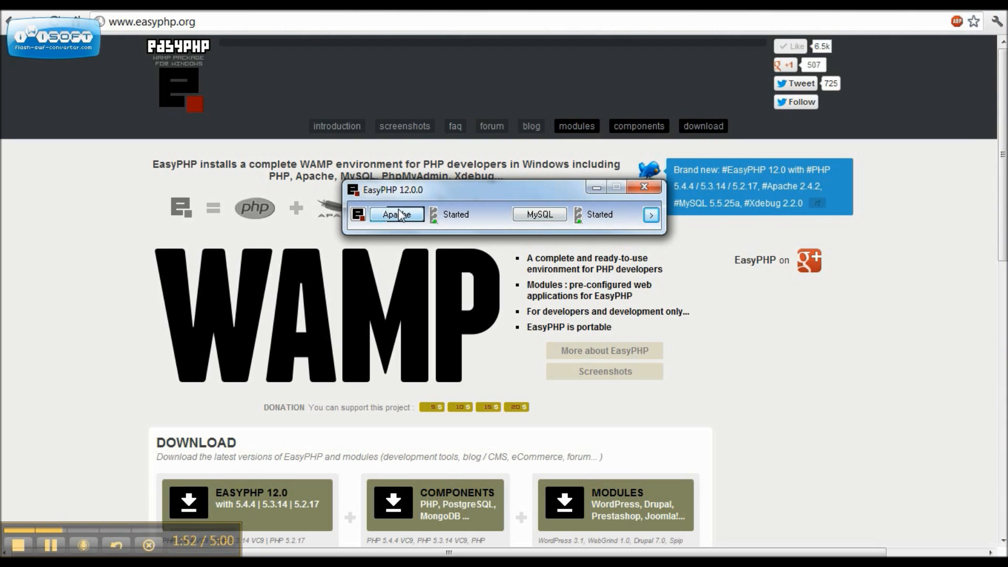
Restart the stuck Apache server and start the MySQL server from their menus.
{"action": "left_click", "coordinate": [396, 215]}
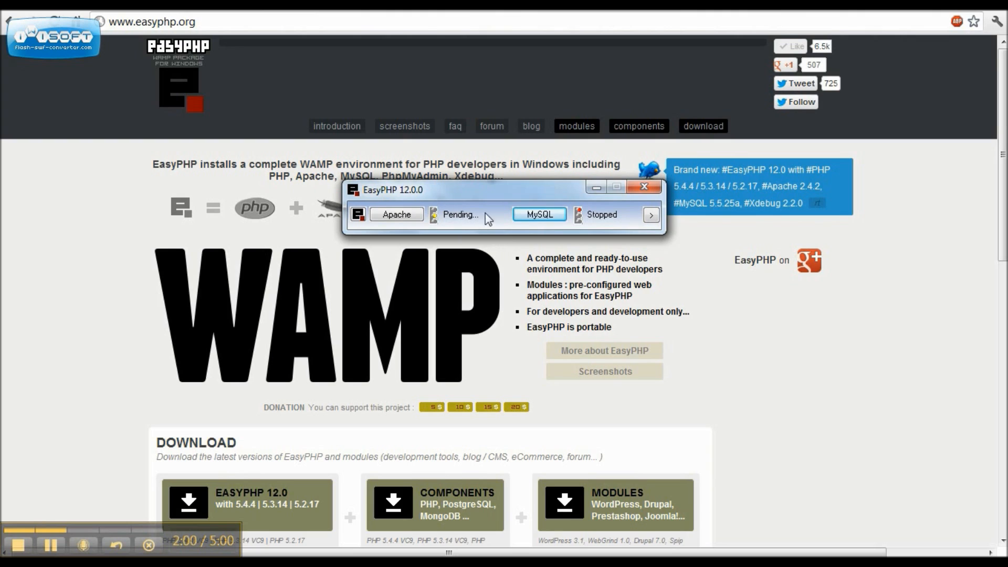
{"action": "mouse_move", "coordinate": [455, 219]}
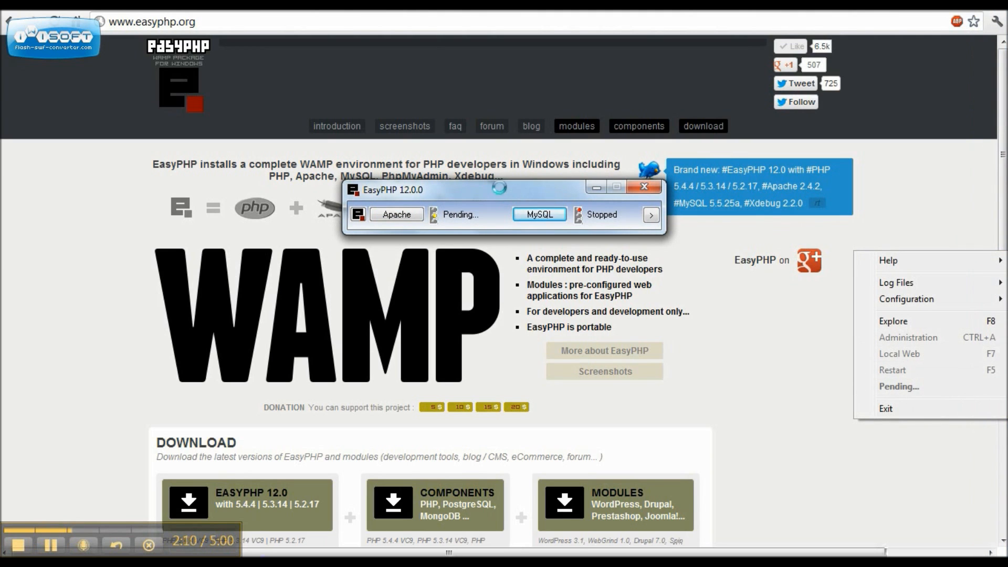
{"action": "left_click", "coordinate": [396, 214]}
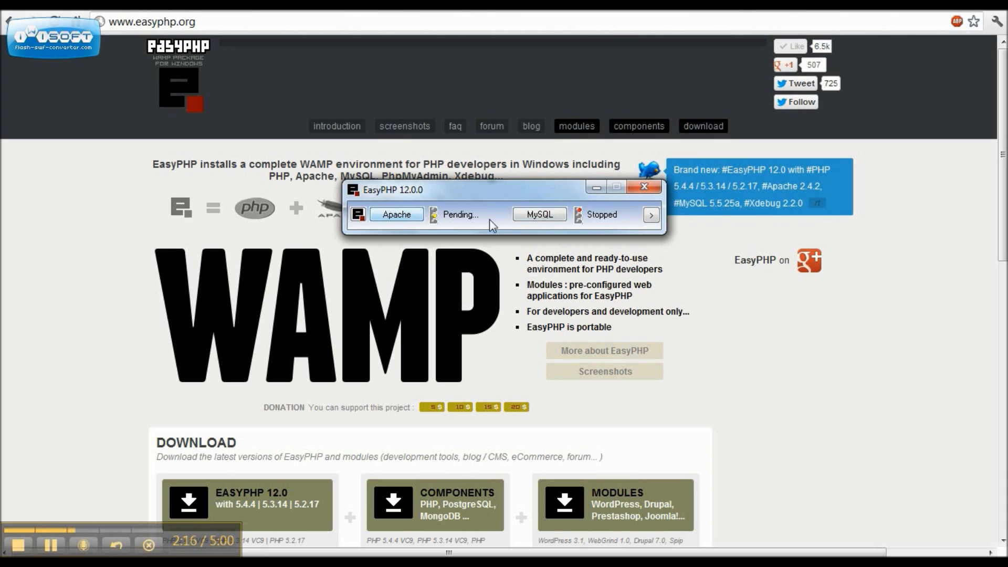
{"action": "left_click", "coordinate": [538, 214]}
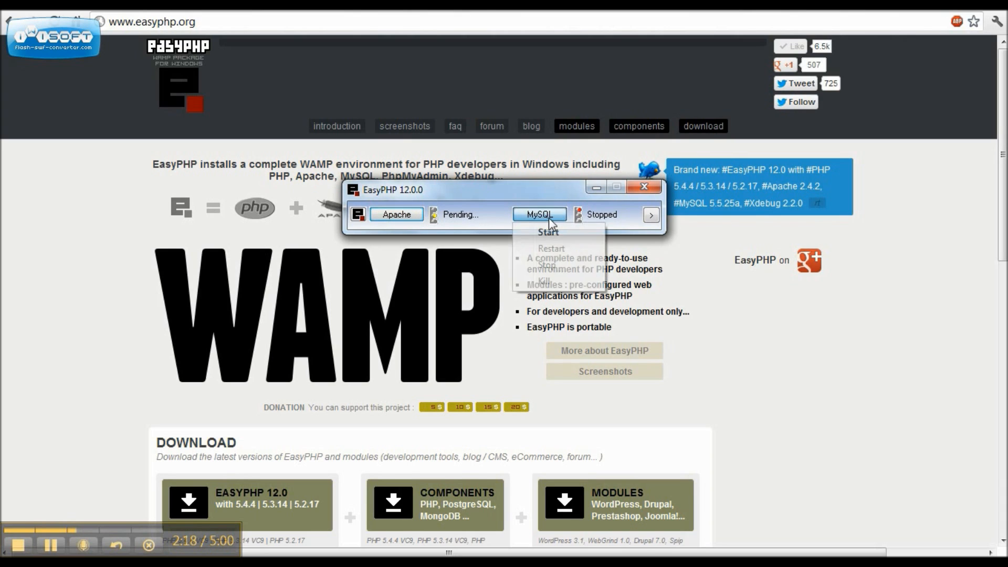
{"action": "left_click", "coordinate": [548, 232]}
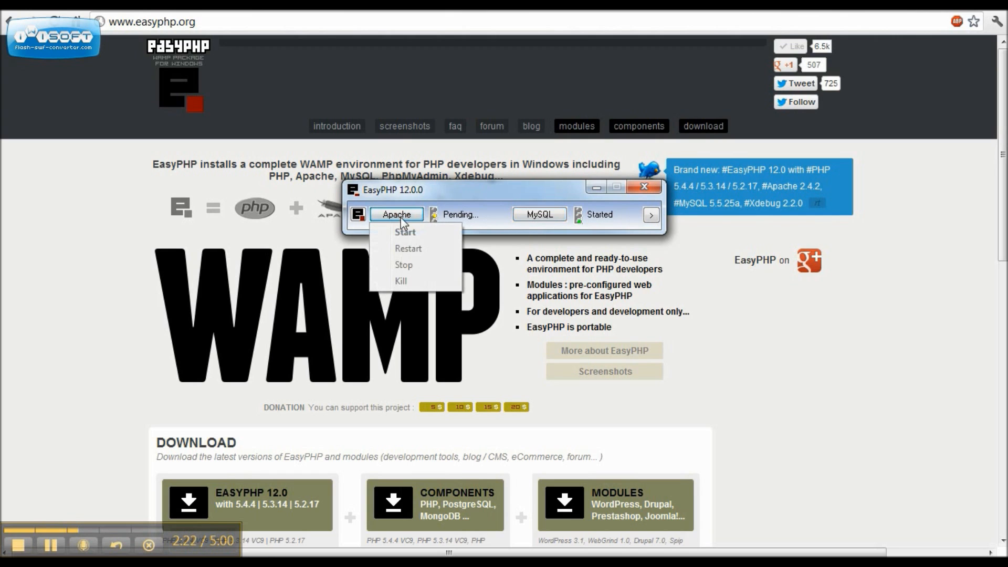
Quit EasyPHP 12.0 entirely, confirming the exit.
{"action": "left_click", "coordinate": [643, 187]}
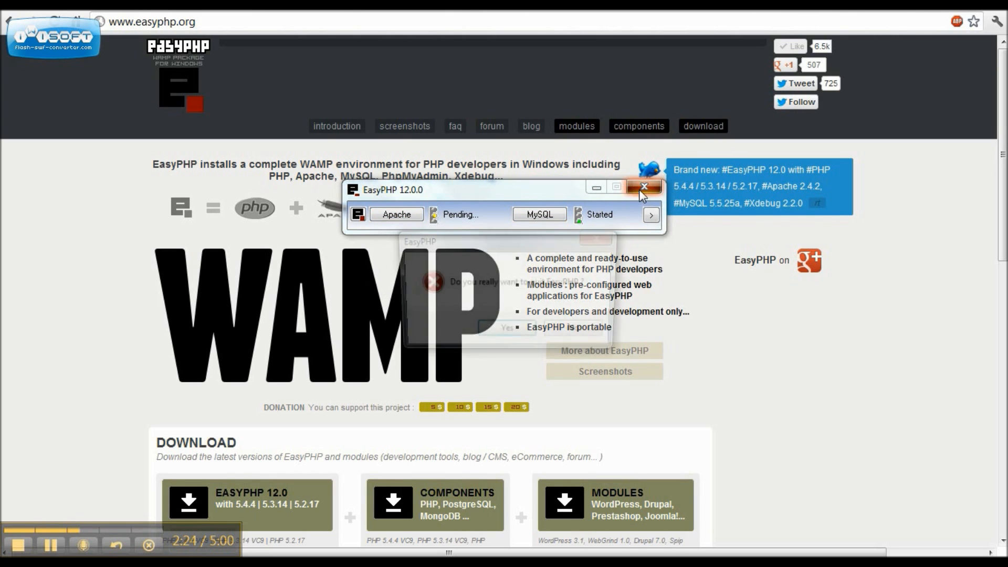
{"action": "left_click", "coordinate": [644, 187]}
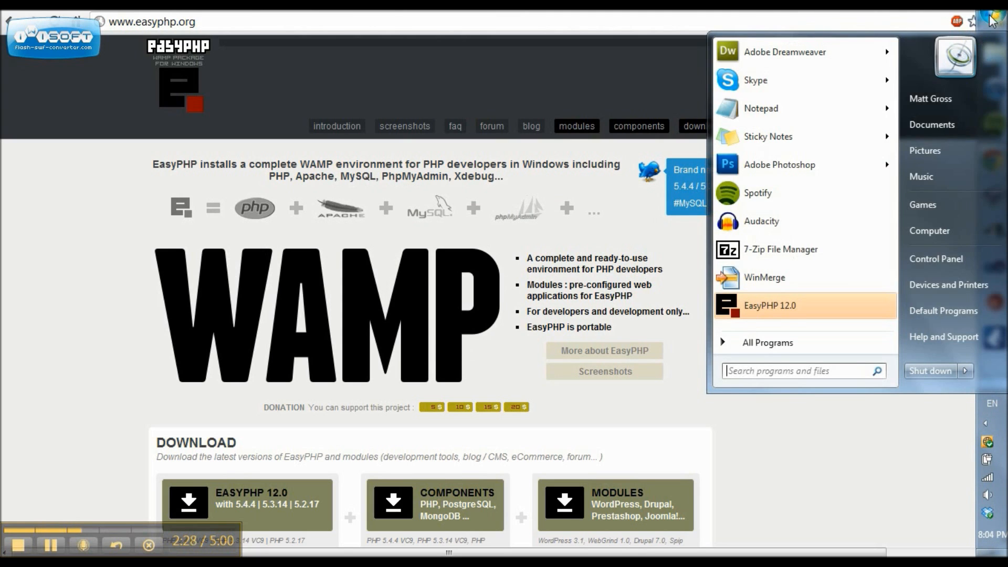
Relaunch EasyPHP 12.0 from the Start menu search 'eas'.
{"action": "type", "text": "eas"}
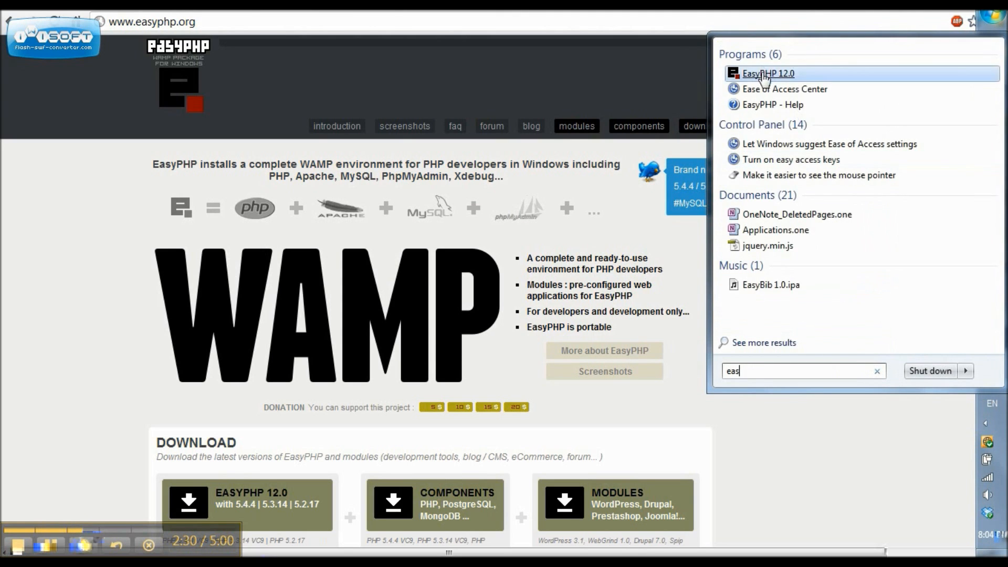
{"action": "left_click", "coordinate": [766, 73]}
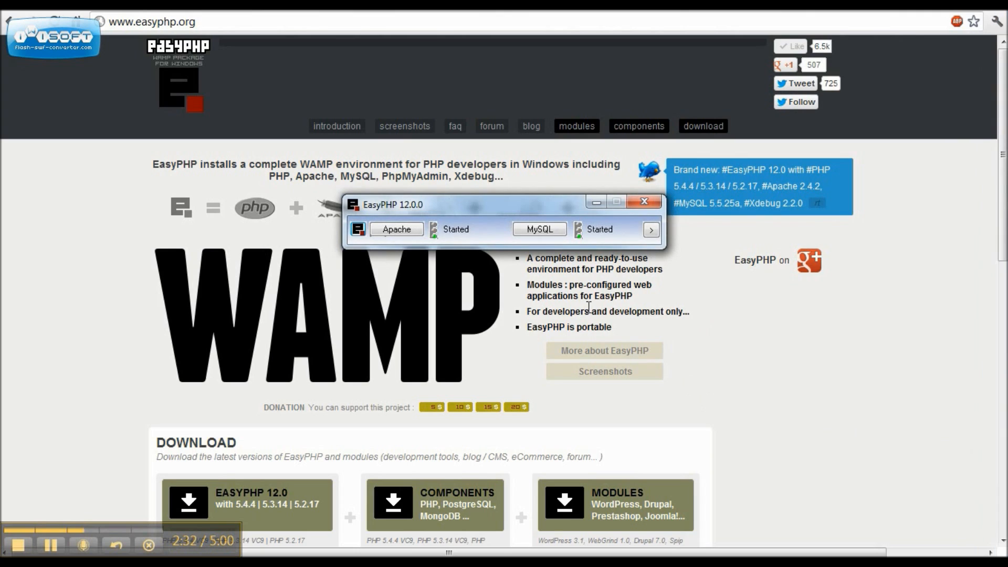
Stop the MySQL and Apache servers, then start the servers again.
{"action": "left_click", "coordinate": [538, 229]}
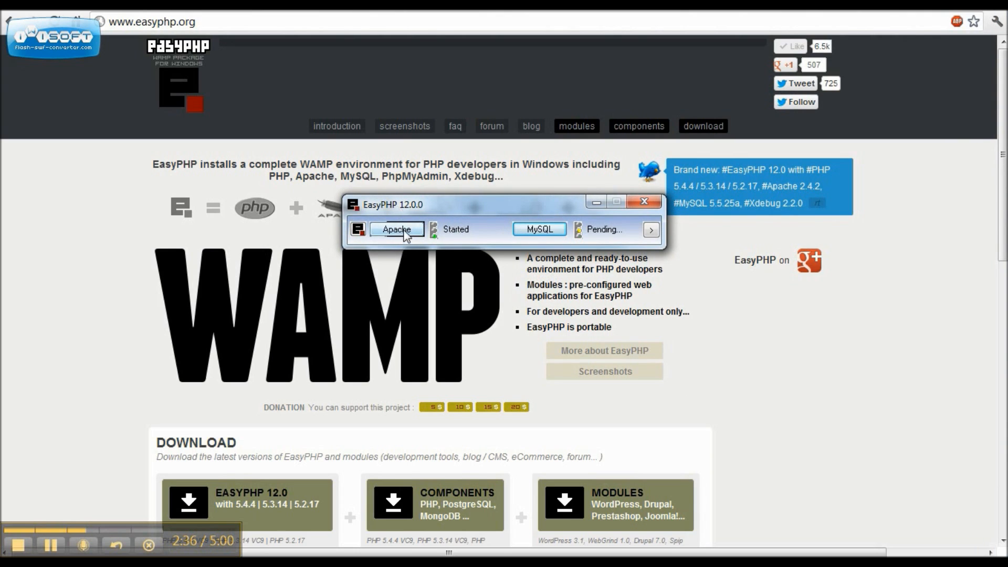
{"action": "left_click", "coordinate": [396, 229]}
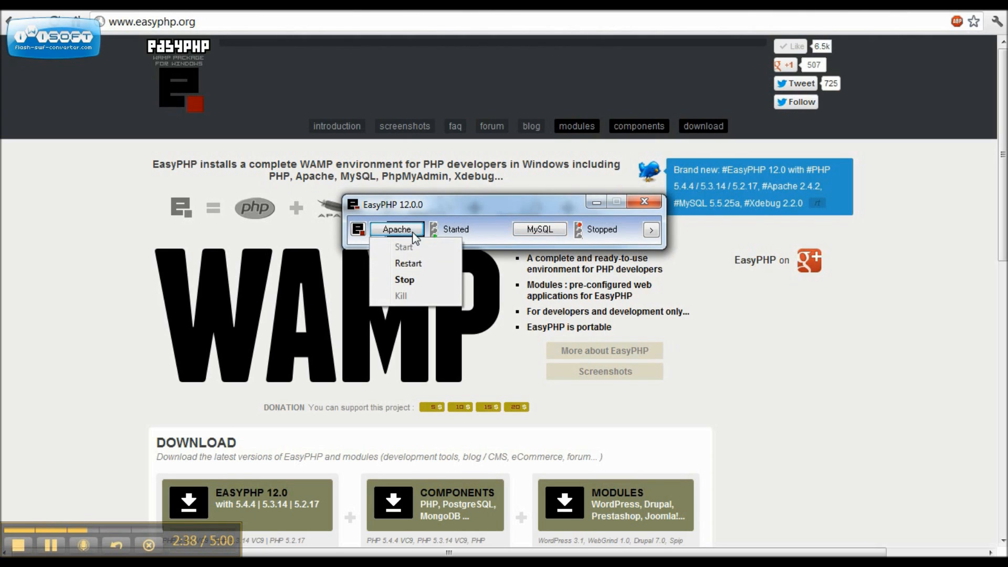
{"action": "left_click", "coordinate": [407, 263]}
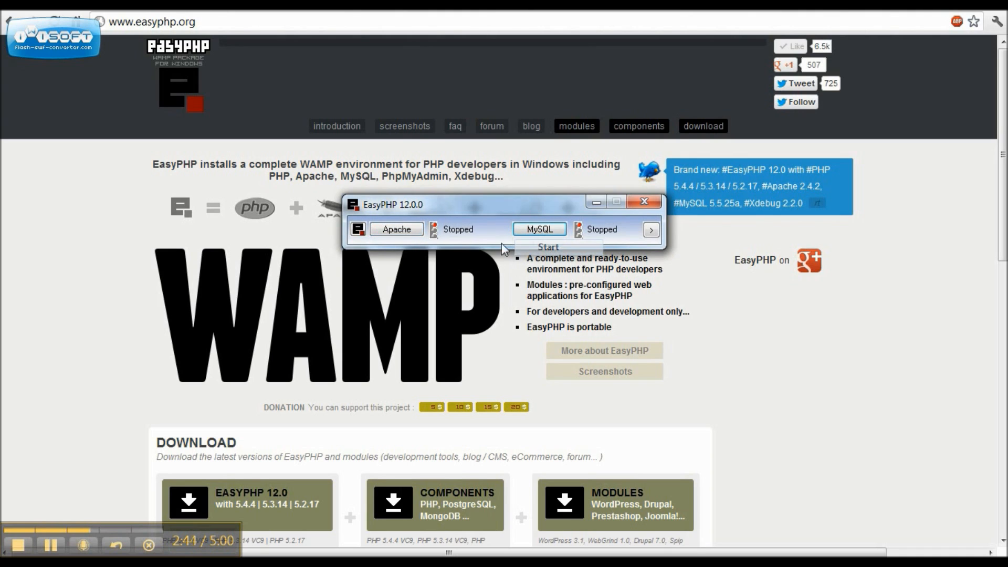
{"action": "left_click", "coordinate": [547, 247]}
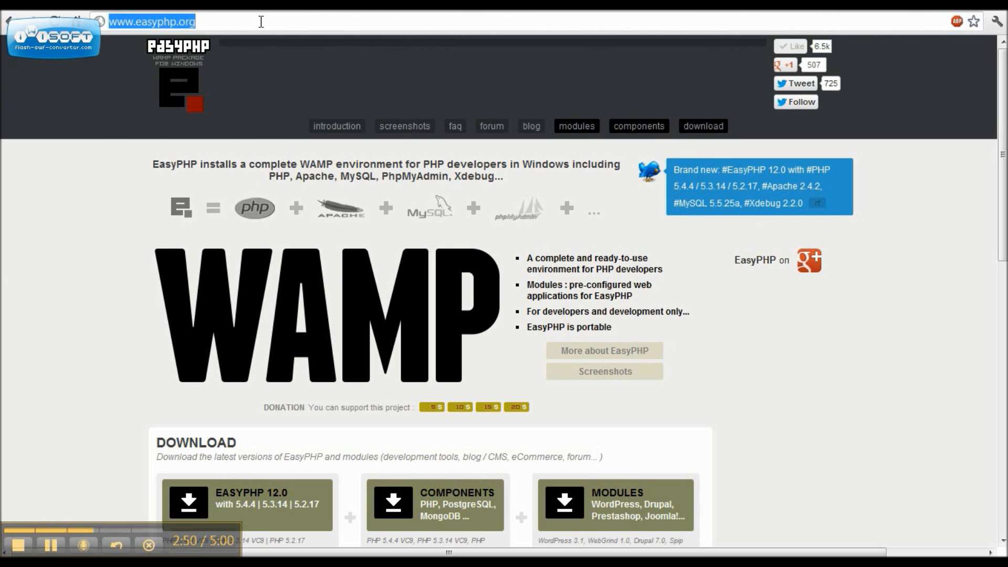
{"action": "type", "text": "localhost/"}
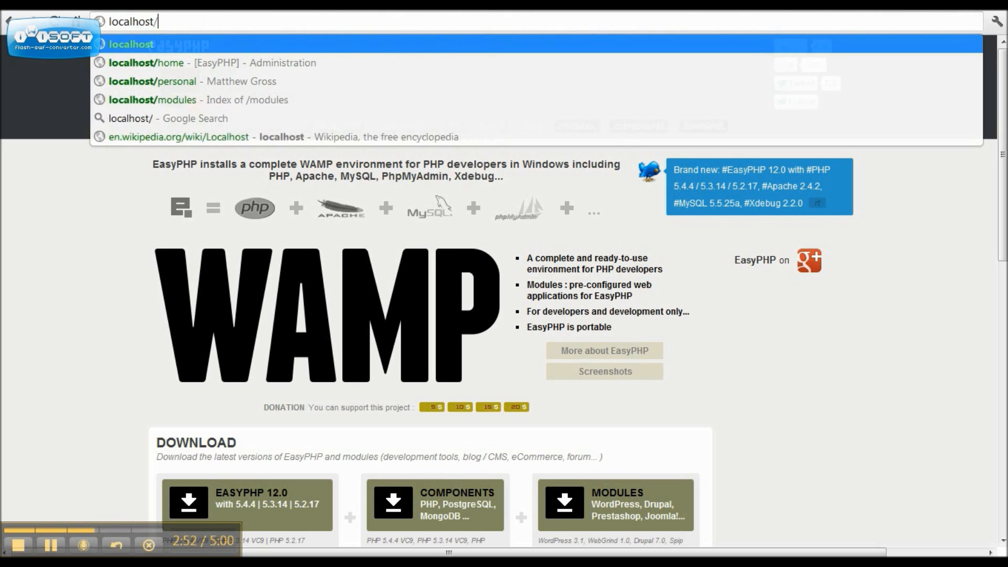
{"action": "left_click", "coordinate": [146, 62]}
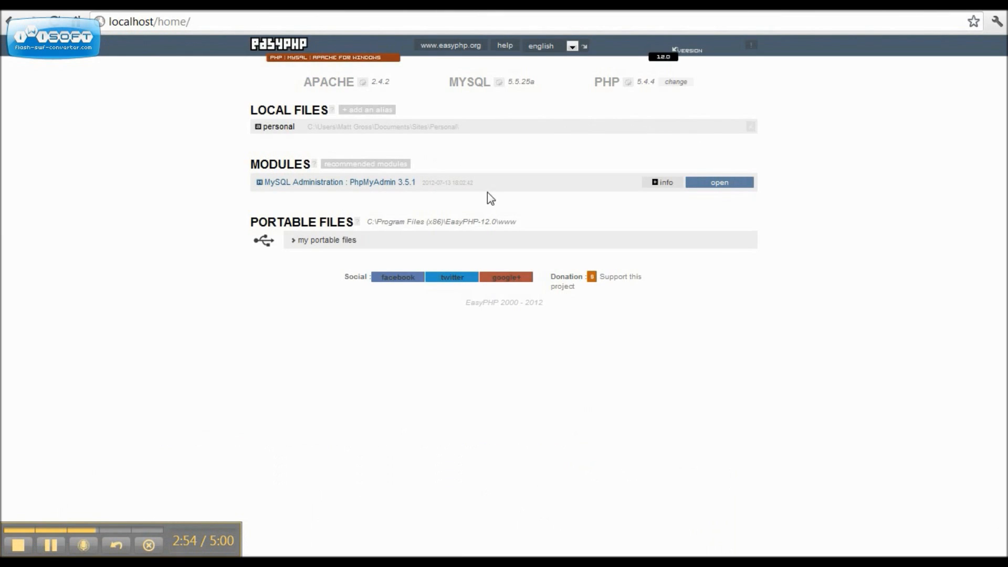
{"action": "mouse_move", "coordinate": [572, 180]}
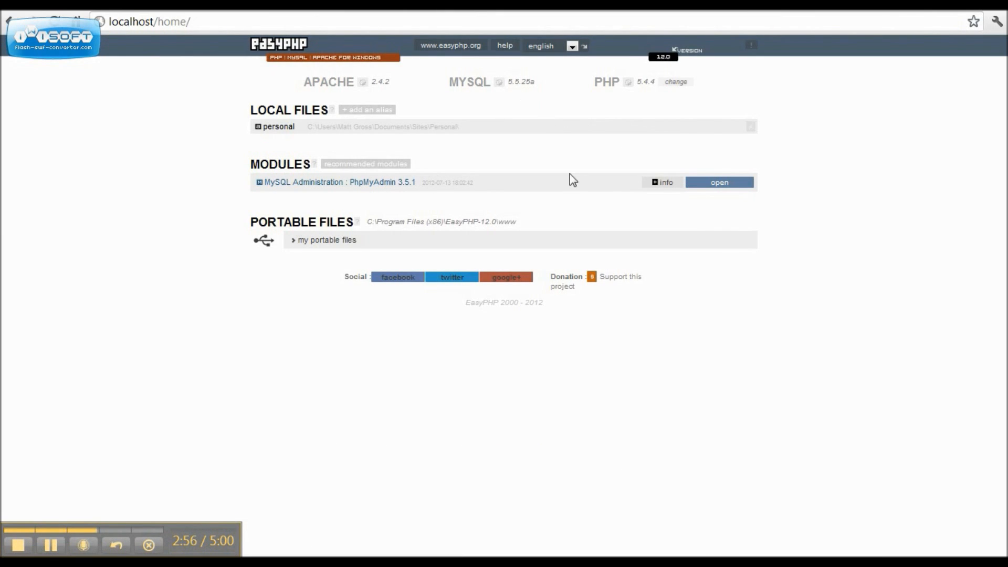
{"action": "mouse_move", "coordinate": [608, 188]}
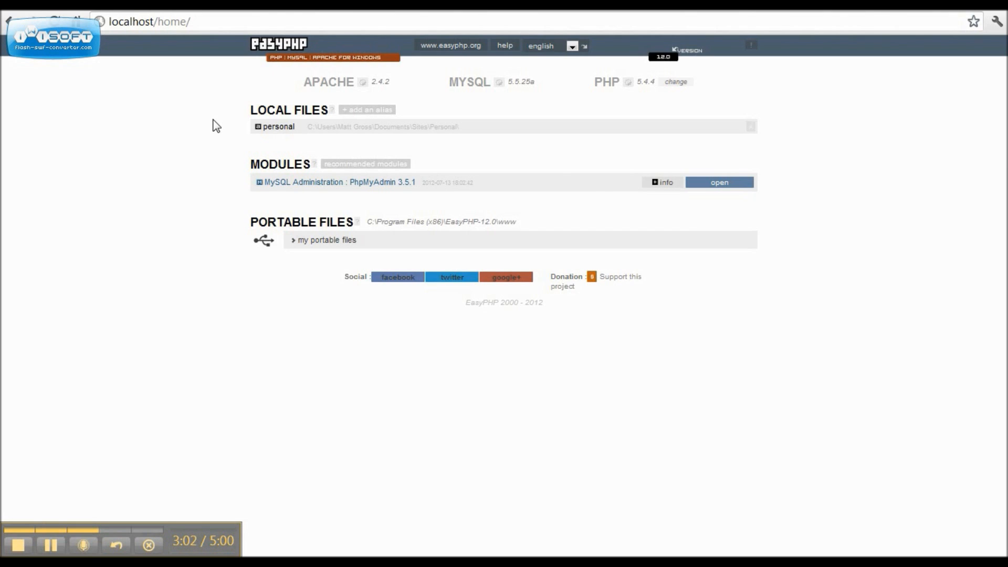
{"action": "mouse_move", "coordinate": [492, 104]}
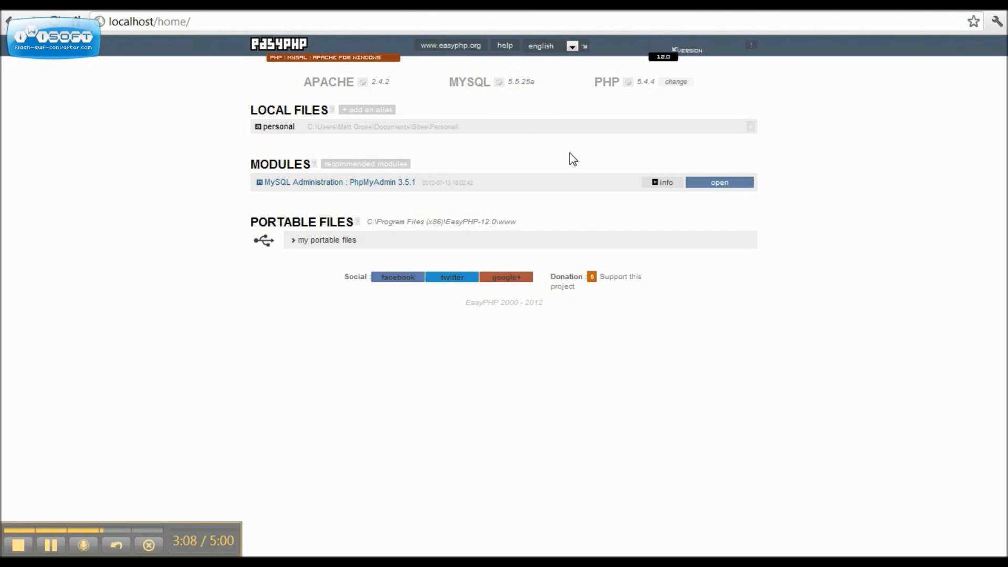
{"action": "mouse_move", "coordinate": [400, 184]}
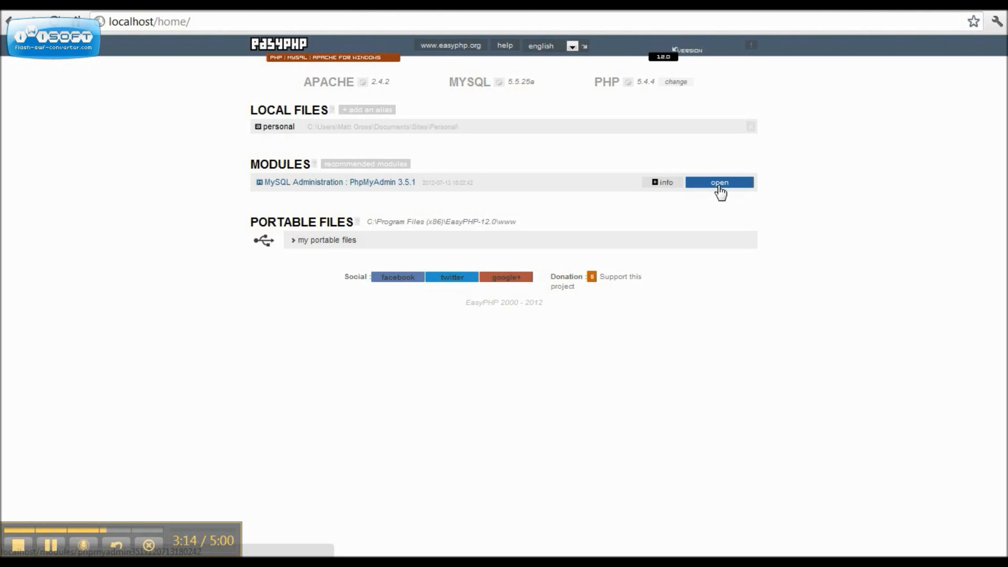
Launch phpMyAdmin 3.5.1 from the EasyPHP MySQL Administration module as root@localhost.
{"action": "left_click", "coordinate": [718, 182]}
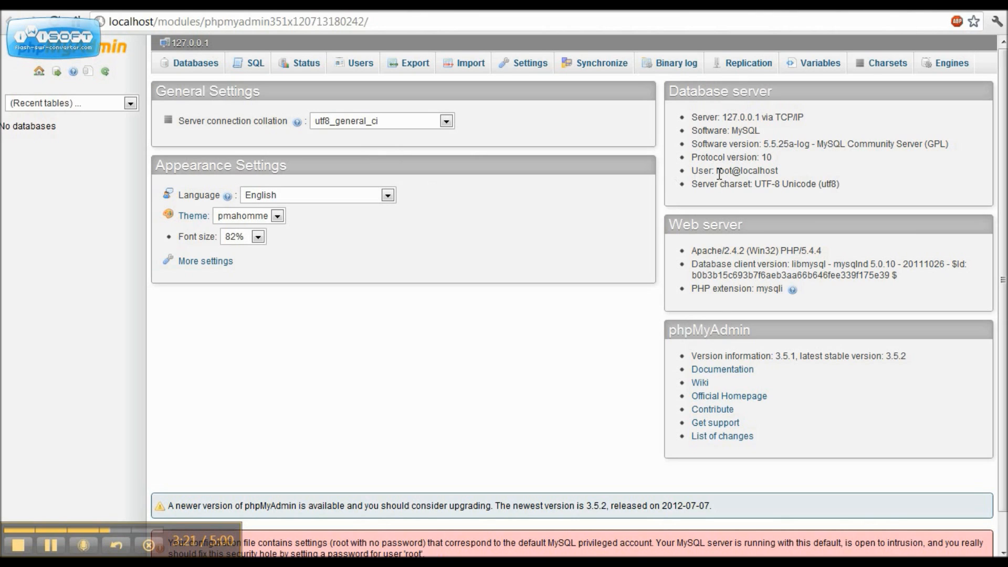
{"action": "double_click", "coordinate": [744, 170]}
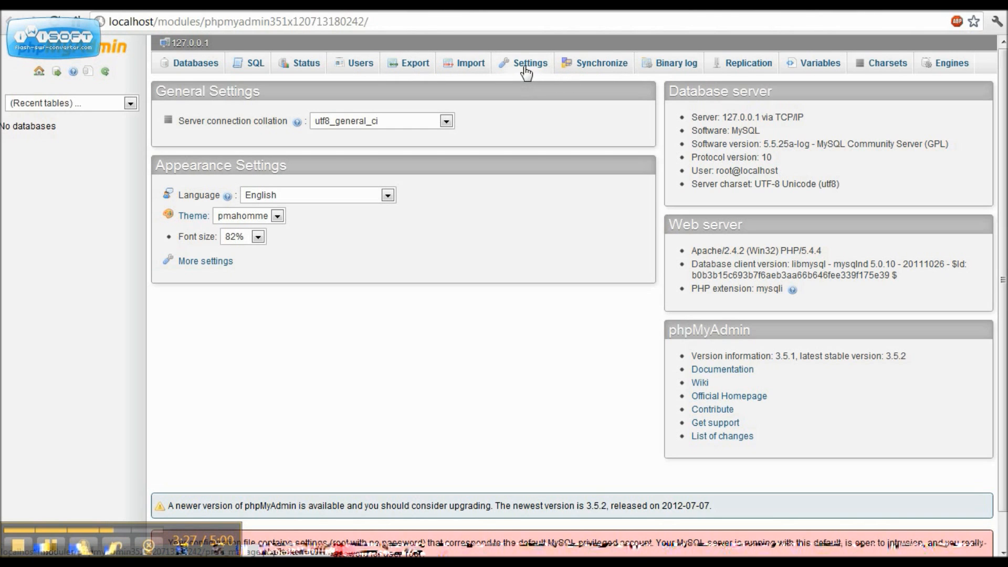
View the Users overview of MySQL accounts and begin adding a new user.
{"action": "left_click", "coordinate": [360, 62]}
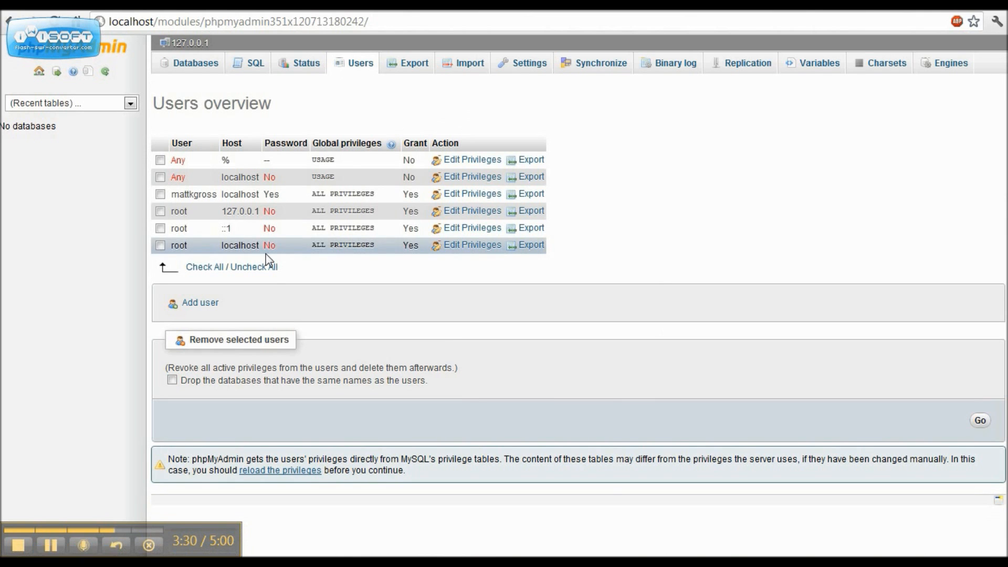
{"action": "mouse_move", "coordinate": [264, 217]}
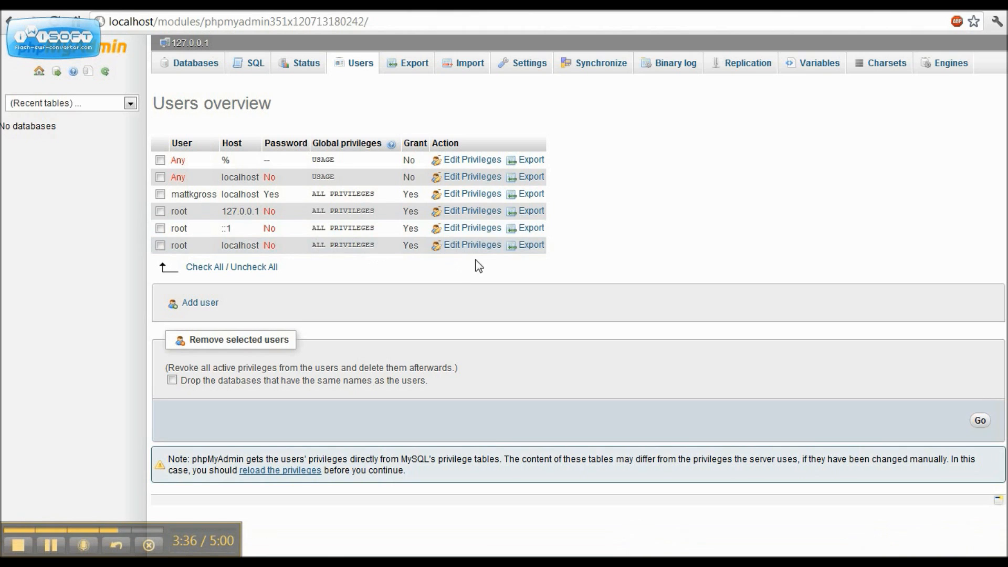
{"action": "mouse_move", "coordinate": [342, 245]}
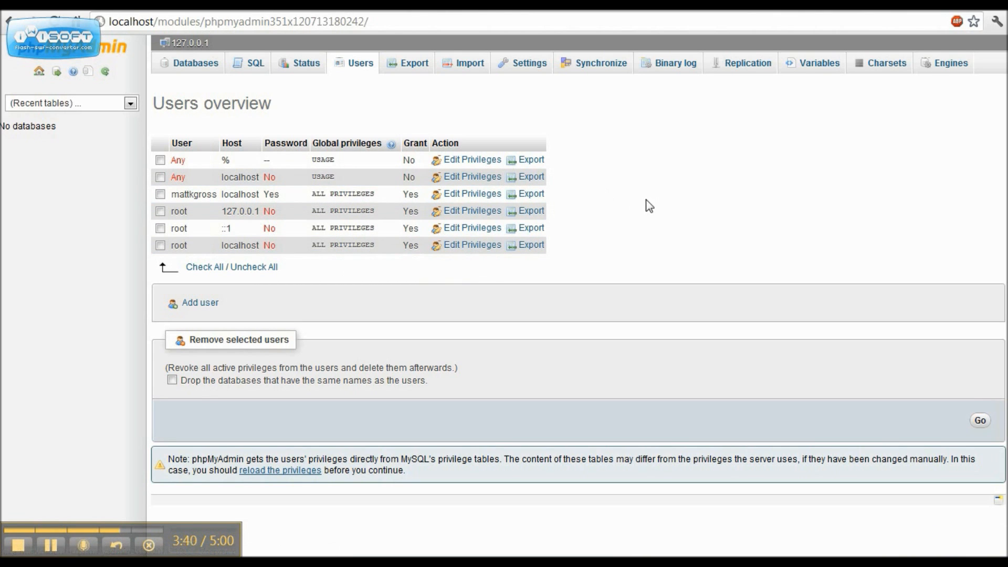
{"action": "mouse_move", "coordinate": [590, 150]}
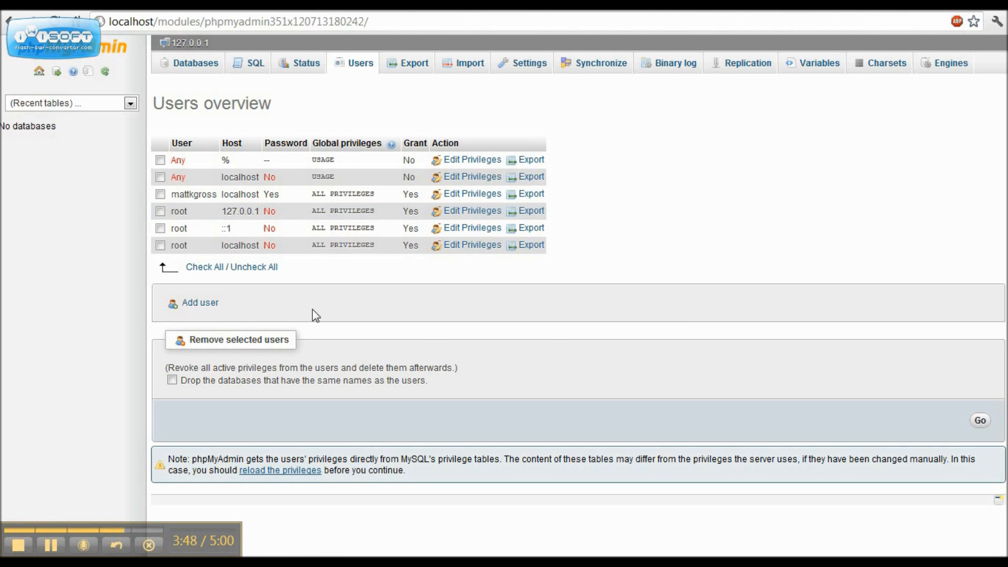
{"action": "left_click", "coordinate": [200, 303]}
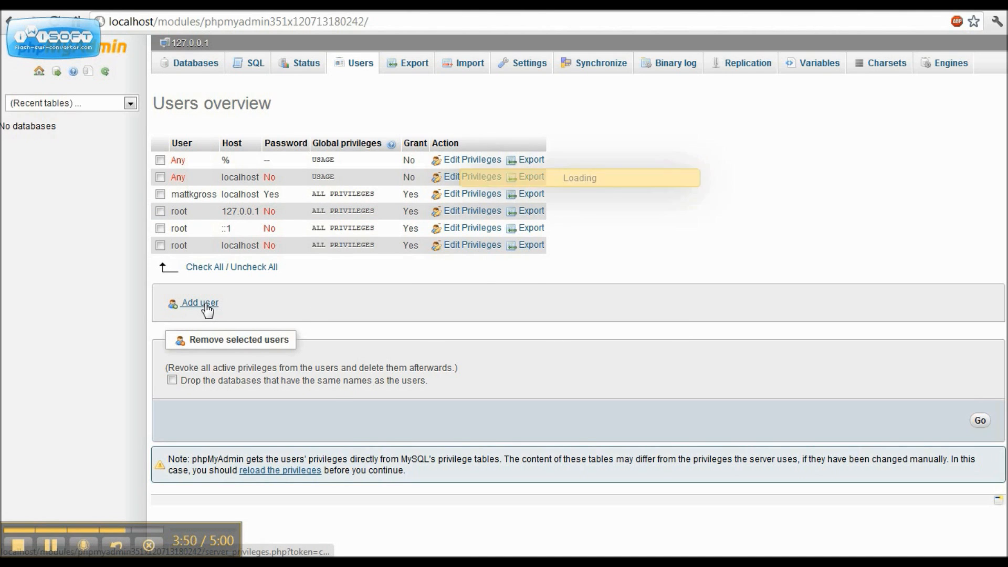
Enter user name tester, host localhost, and the password twice in the Add user form.
{"action": "left_click", "coordinate": [200, 302]}
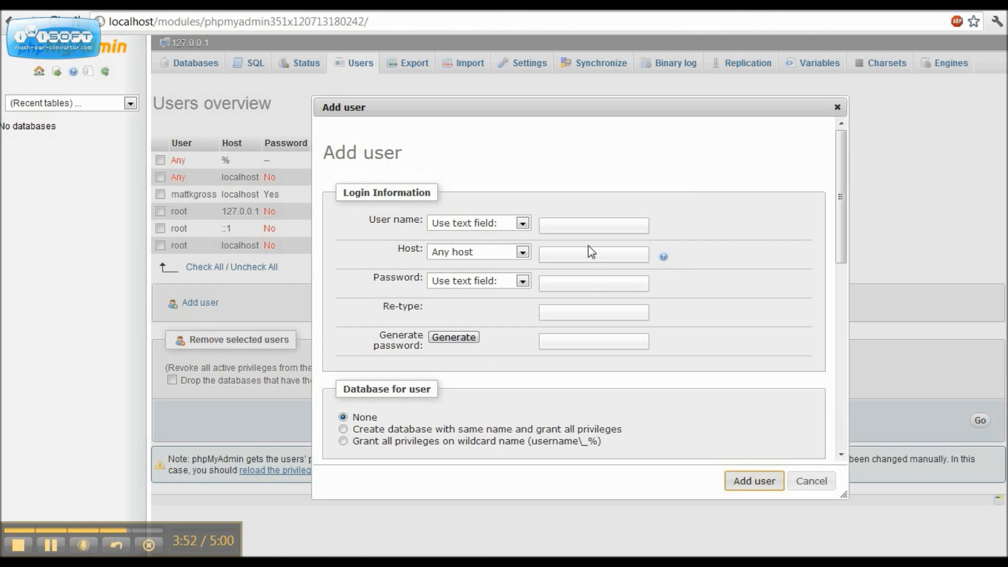
{"action": "type", "text": "t"}
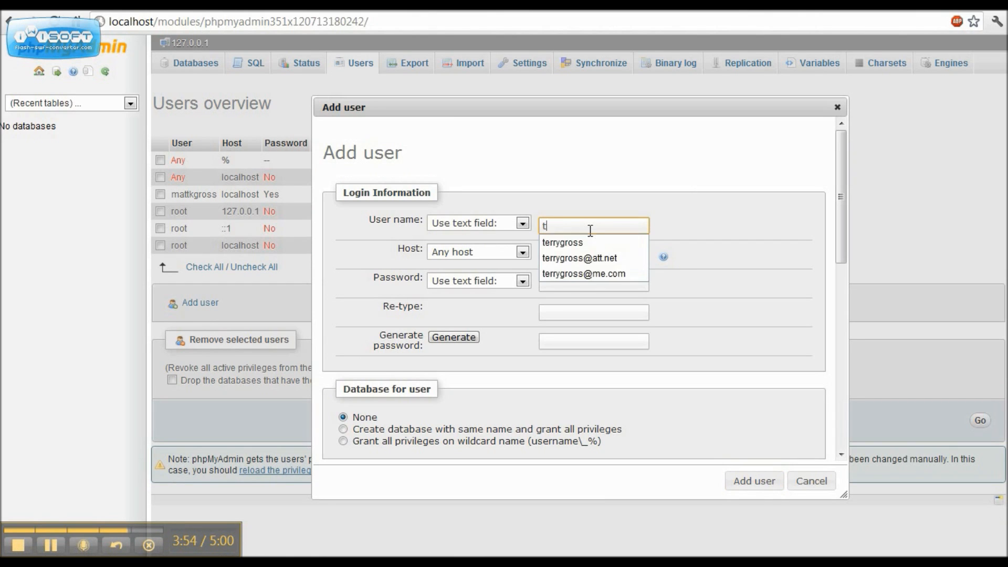
{"action": "type", "text": "ester"}
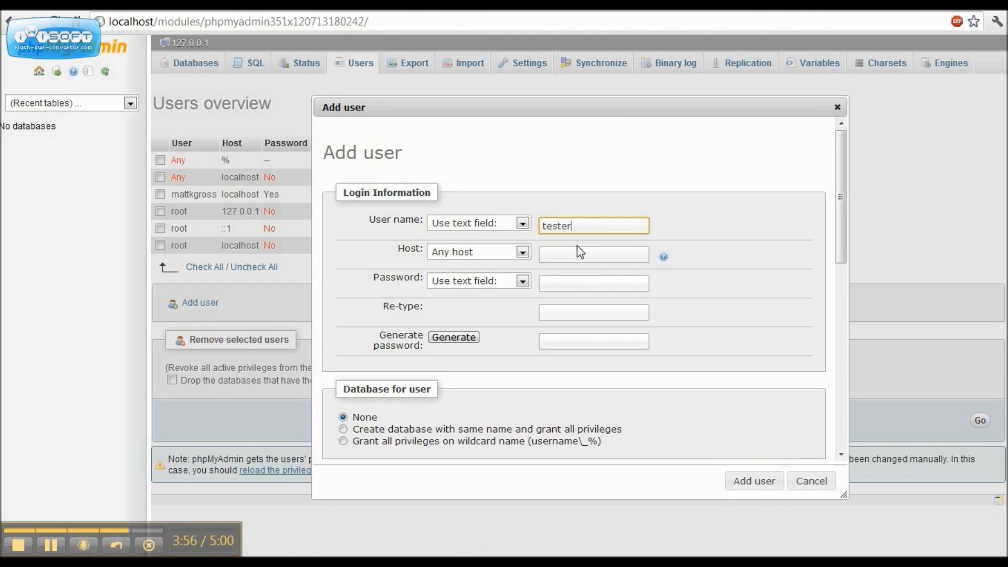
{"action": "left_click", "coordinate": [592, 254]}
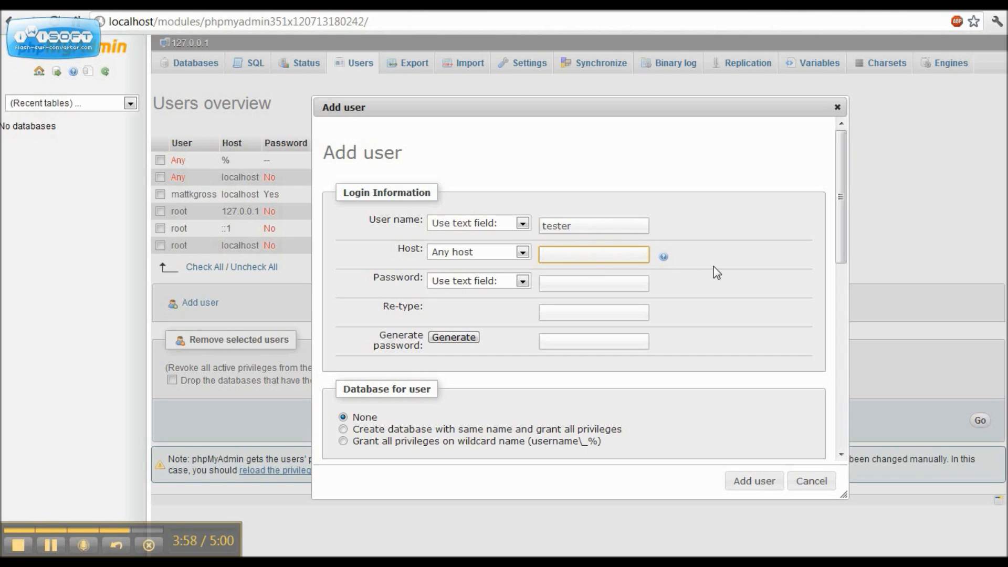
{"action": "type", "text": "localhost"}
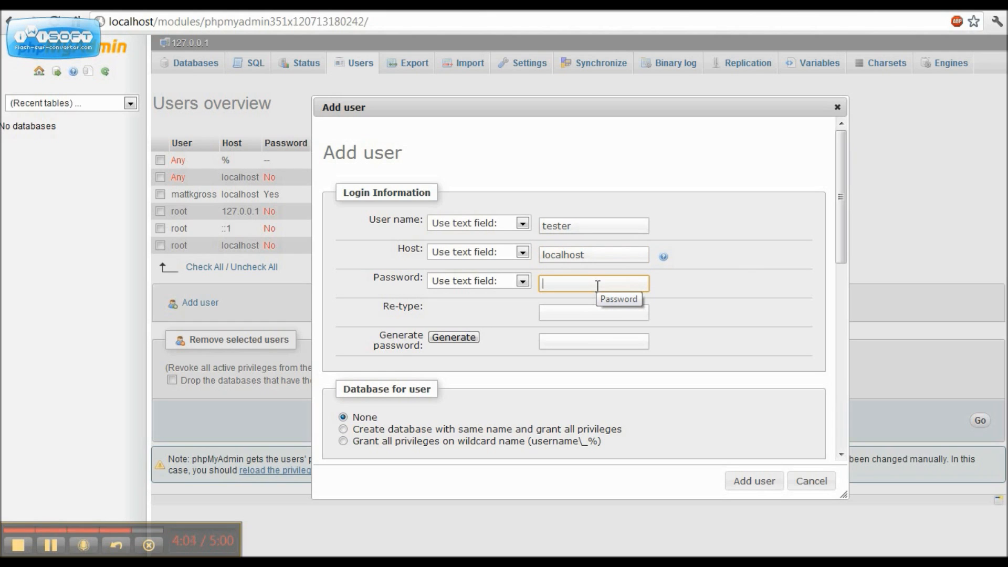
{"action": "type", "text": "••••"}
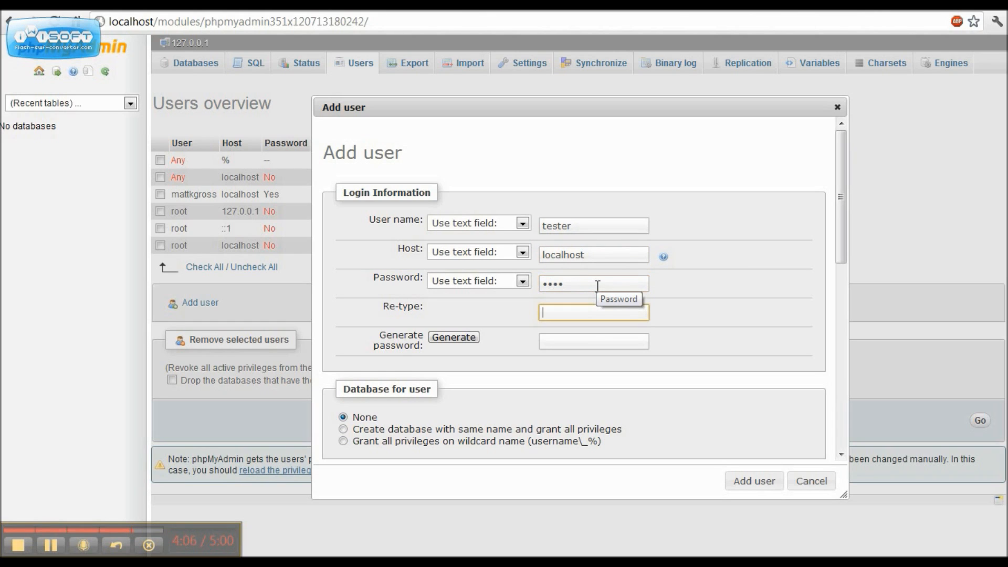
{"action": "type", "text": "••••"}
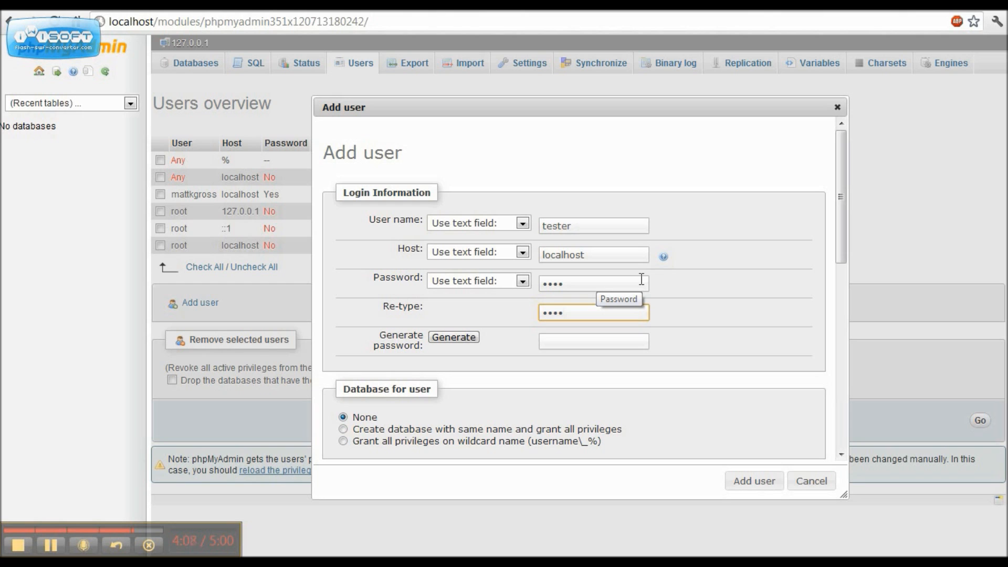
Check all global privileges for tester and create the account.
{"action": "scroll", "scroll_direction": "down", "scroll_amount": 3}
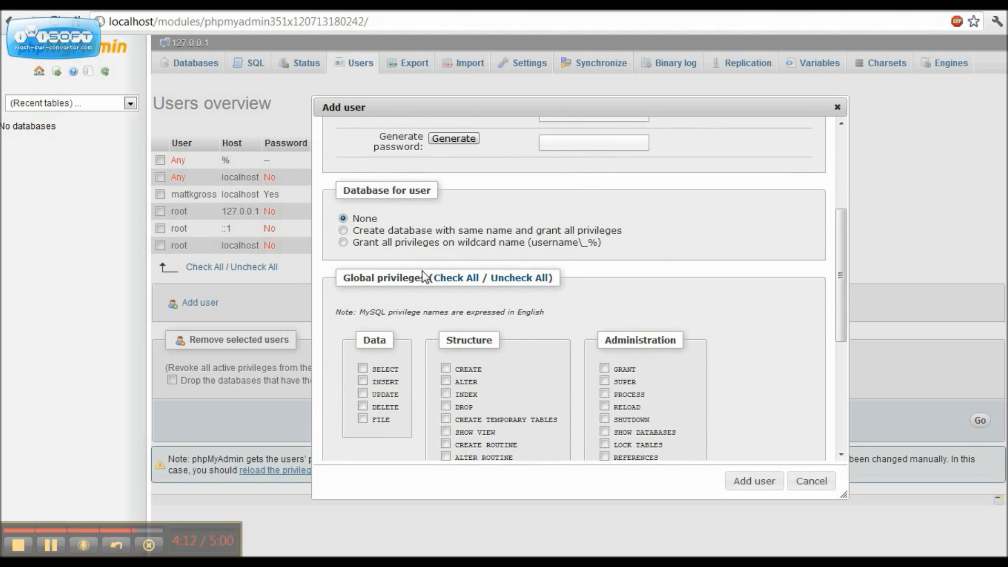
{"action": "left_click", "coordinate": [455, 277]}
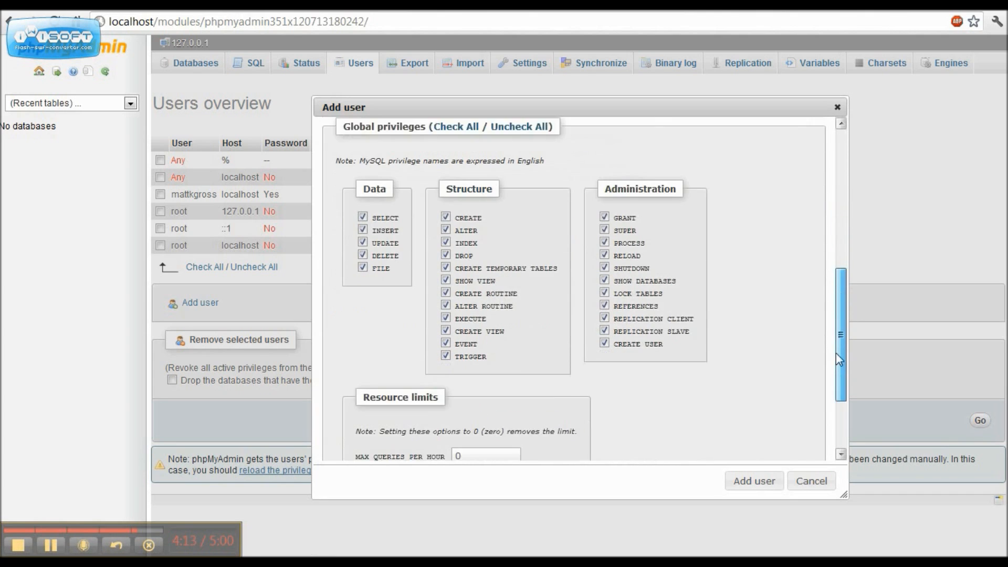
{"action": "scroll", "scroll_direction": "down", "scroll_amount": 3}
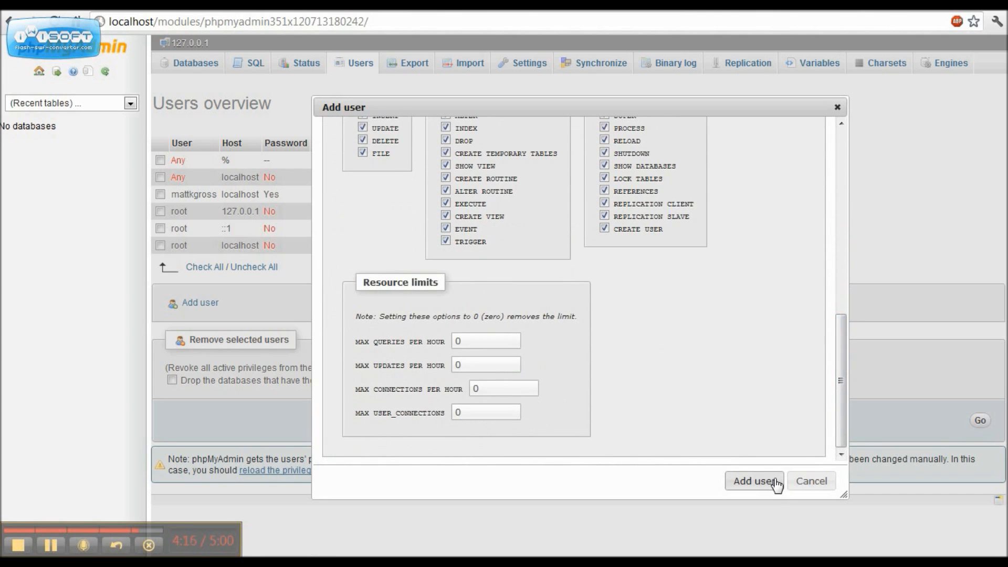
{"action": "left_click", "coordinate": [754, 481]}
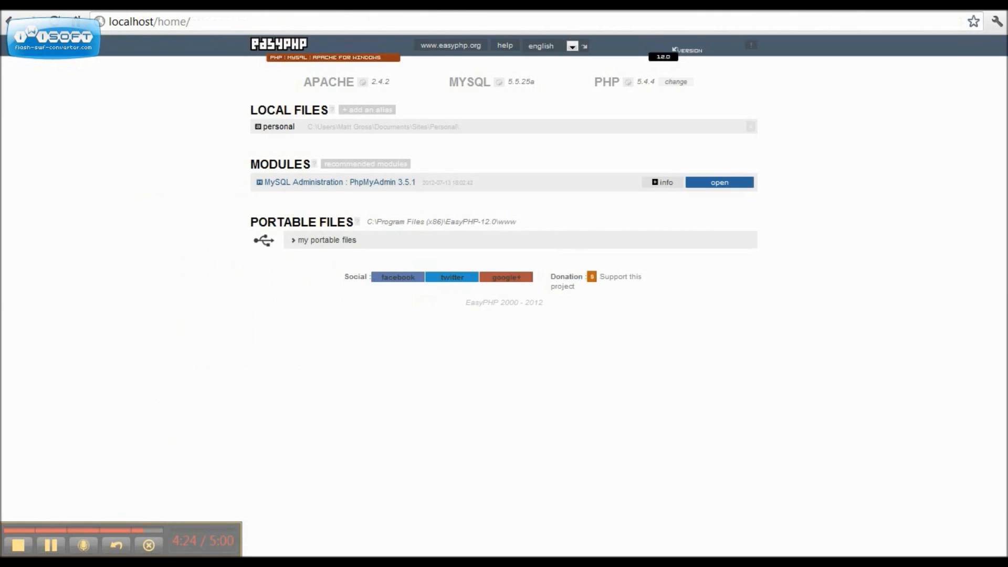
Reopen phpMyAdmin from the EasyPHP local home page's MySQL Administration entry.
{"action": "left_click", "coordinate": [718, 181]}
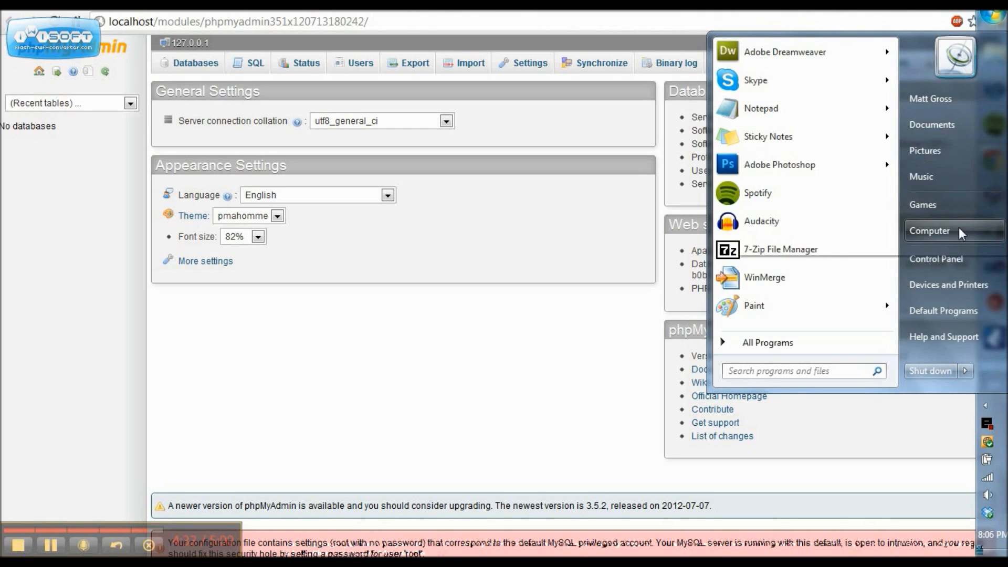
{"action": "left_click", "coordinate": [929, 230]}
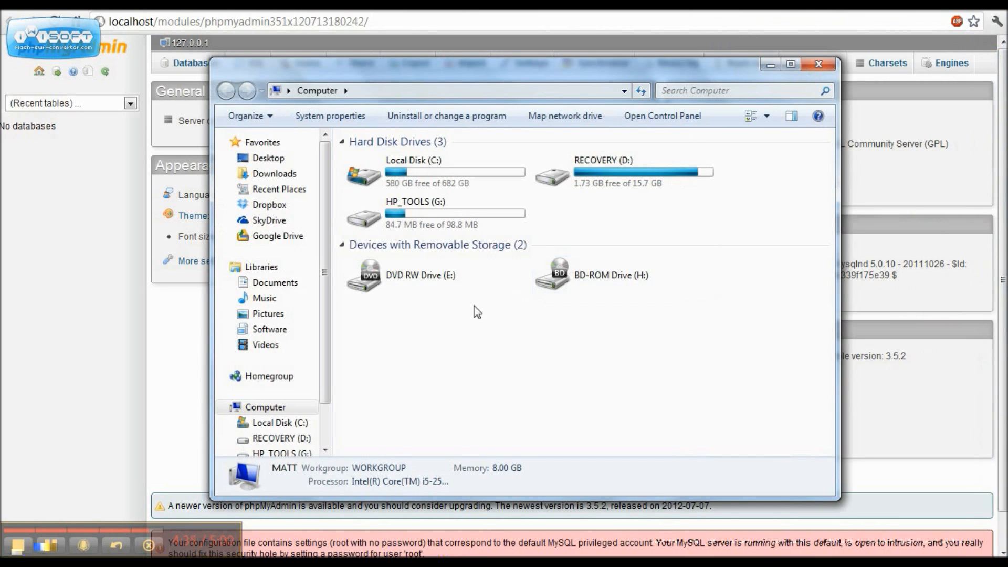
{"action": "double_click", "coordinate": [409, 172]}
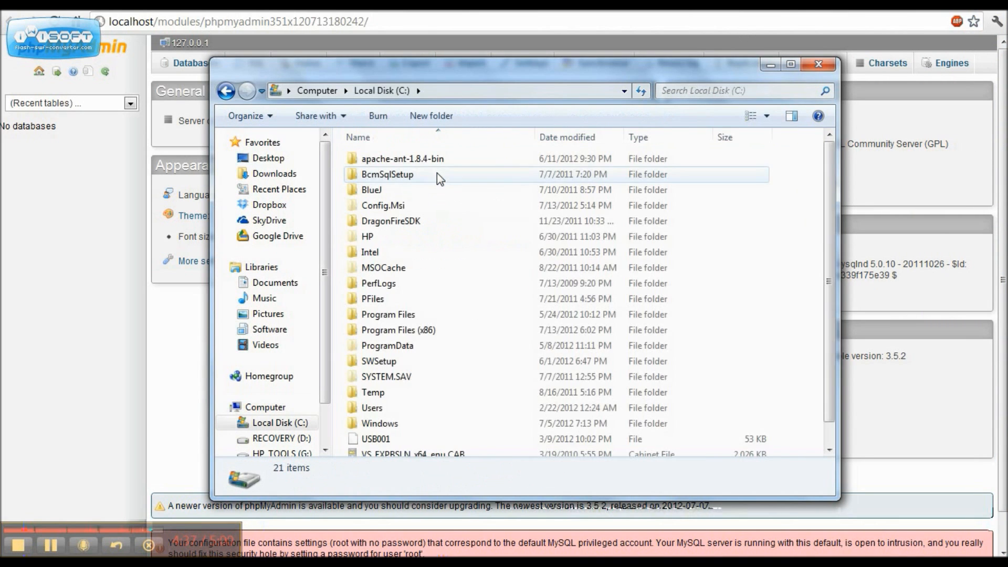
{"action": "left_click", "coordinate": [398, 330]}
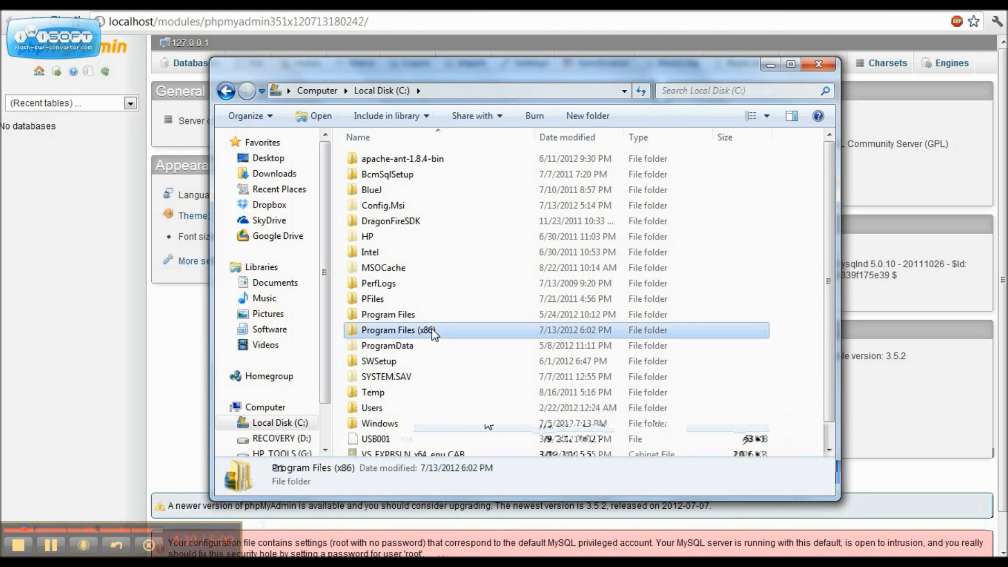
{"action": "double_click", "coordinate": [387, 330]}
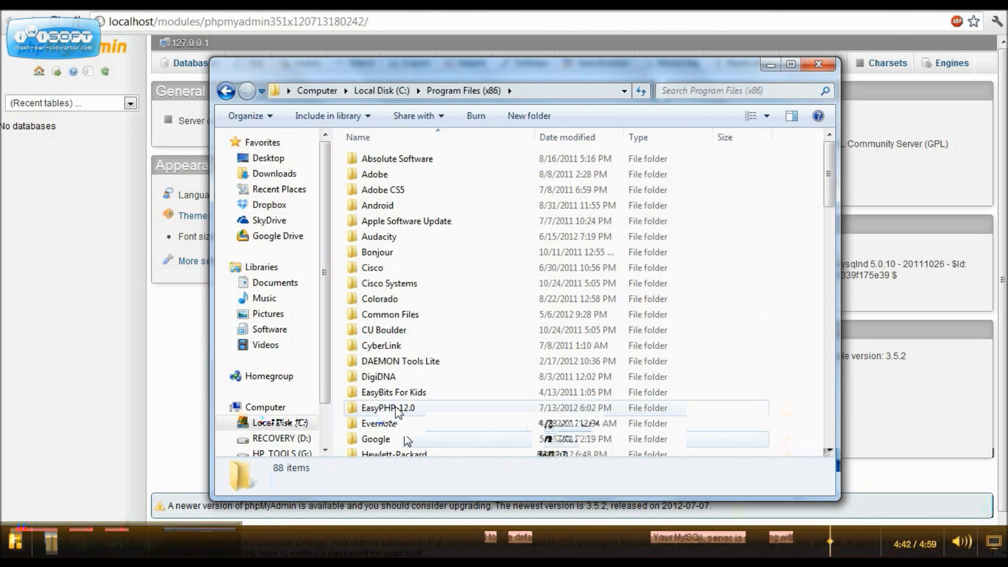
{"action": "double_click", "coordinate": [387, 407]}
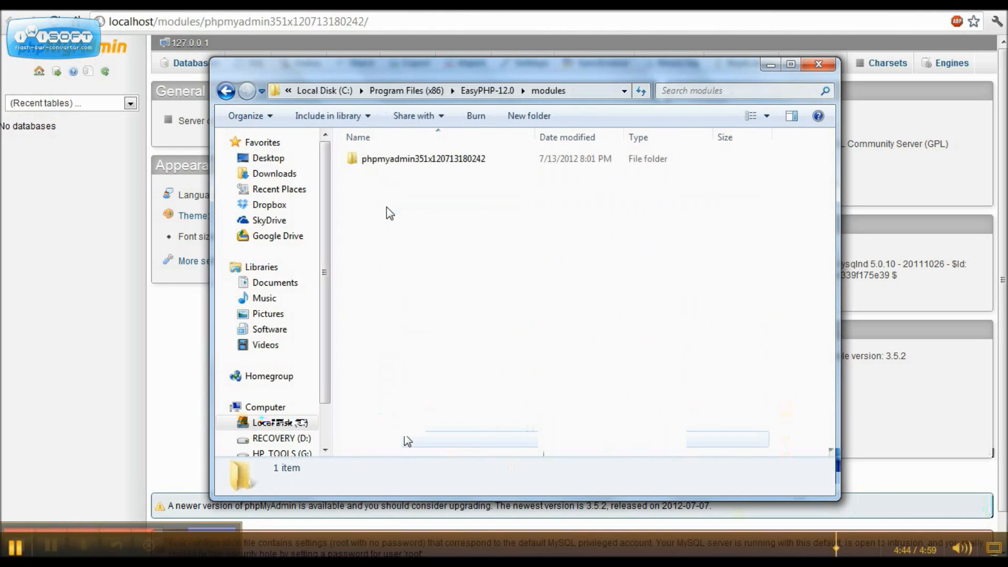
{"action": "double_click", "coordinate": [423, 159]}
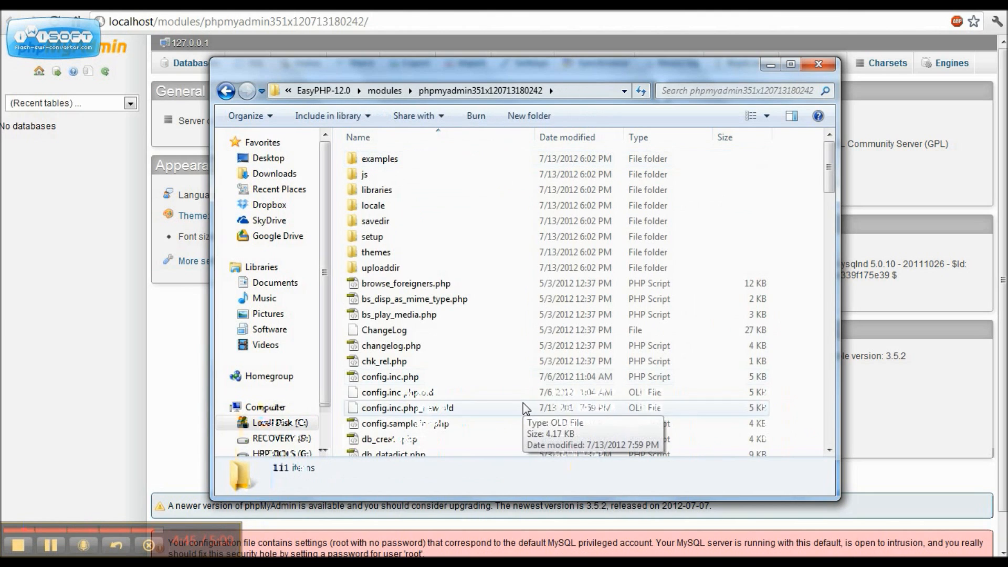
{"action": "mouse_move", "coordinate": [442, 382]}
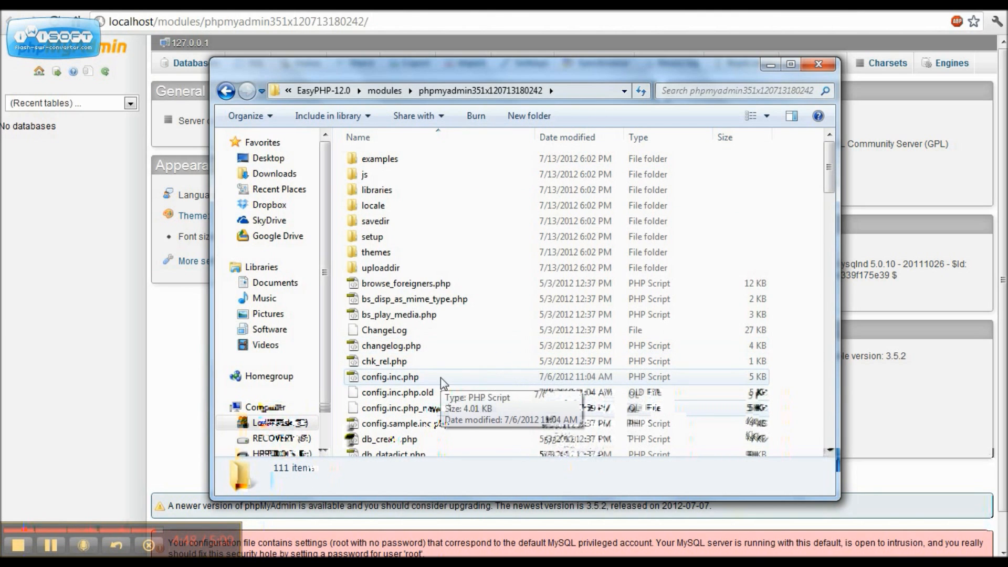
{"action": "left_click", "coordinate": [389, 377]}
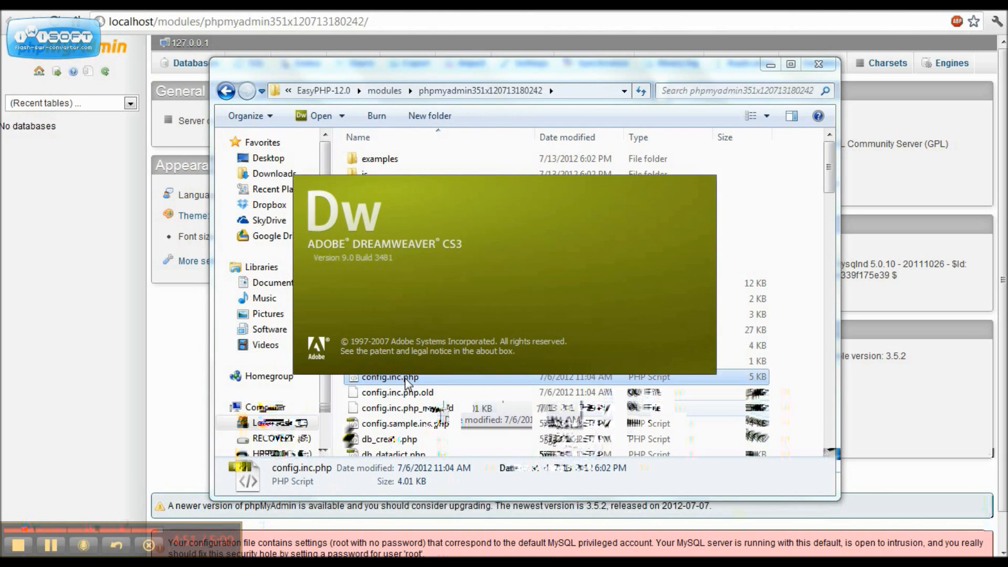
{"action": "double_click", "coordinate": [390, 377]}
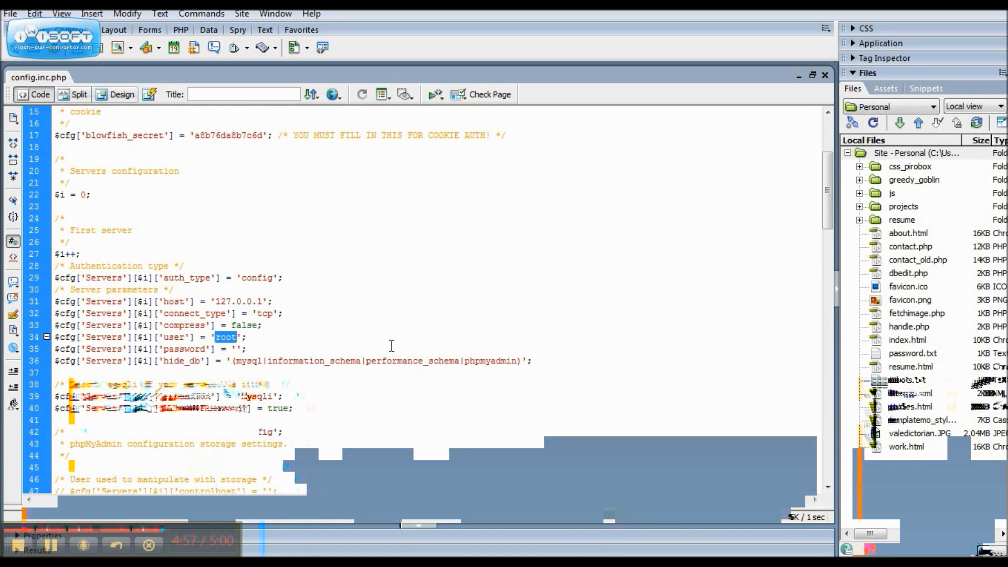
{"action": "type", "text": "tester"}
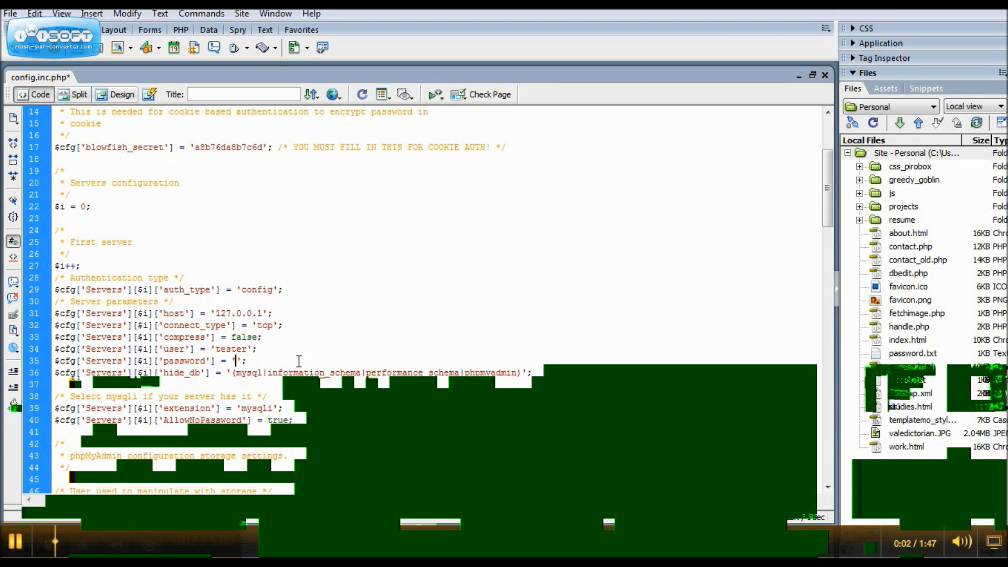
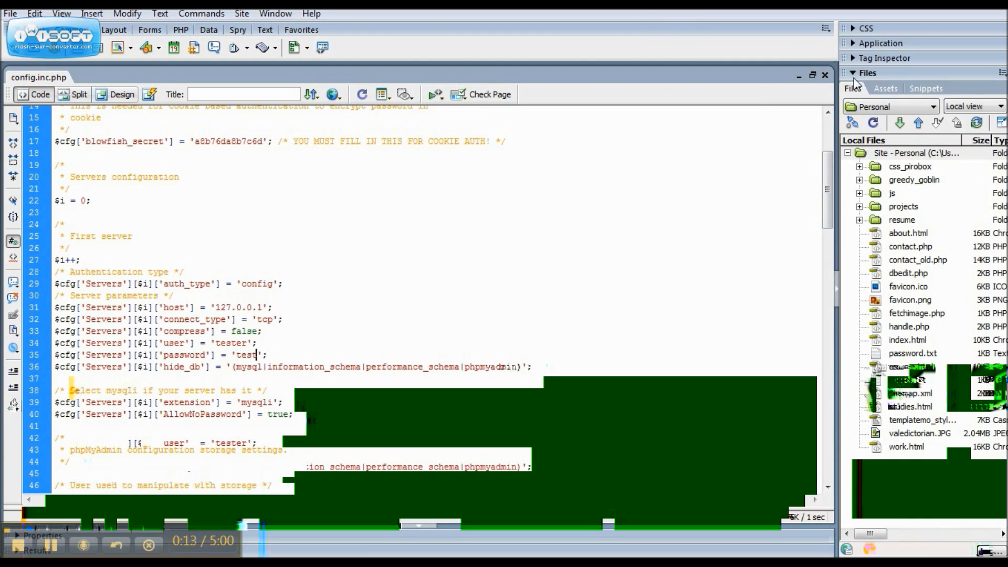
{"action": "mouse_move", "coordinate": [578, 165]}
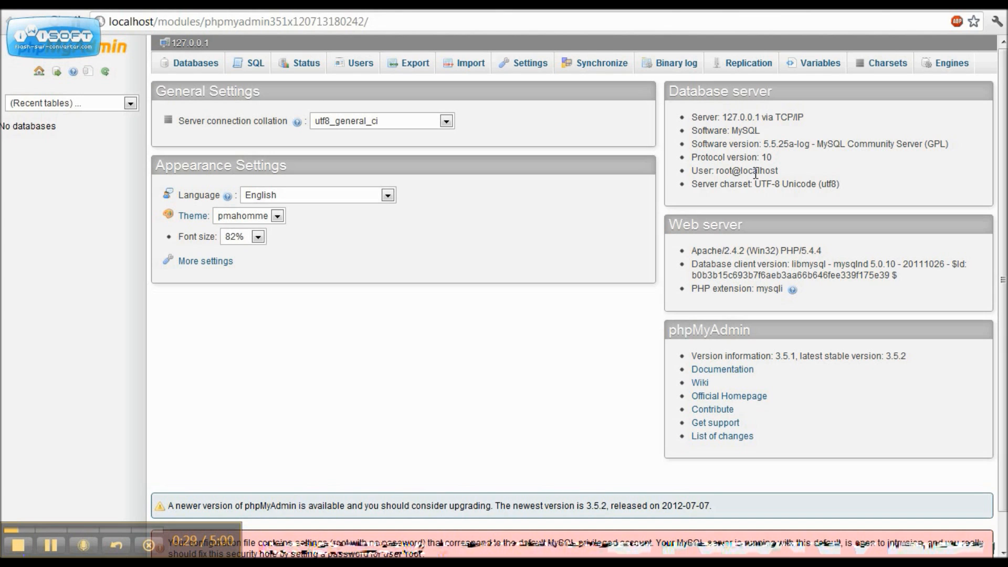
Back in Explorer, compare config.inc.php's new 8:21 PM date against config.inc.php.old.
{"action": "key", "text": "alt+tab"}
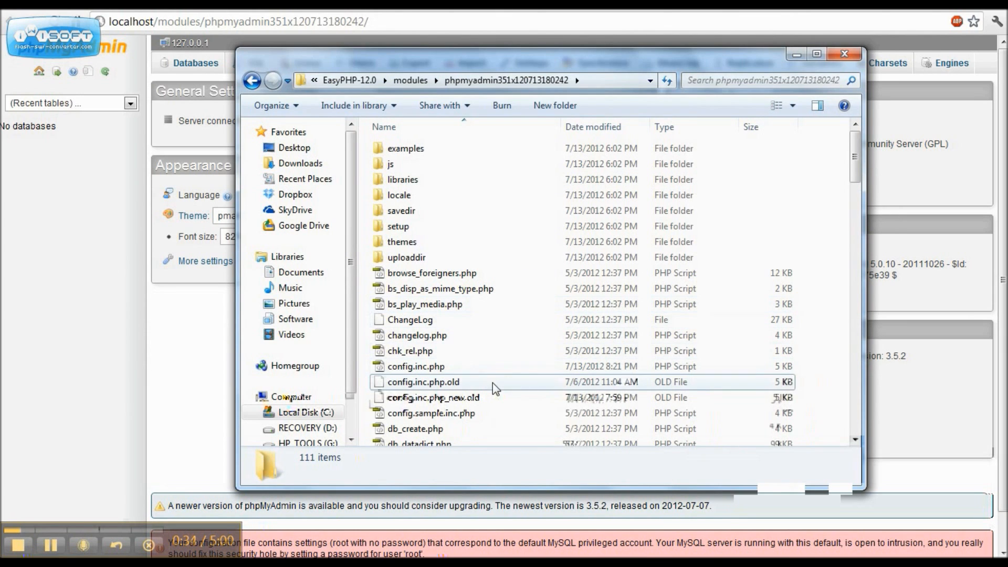
{"action": "left_click", "coordinate": [416, 366]}
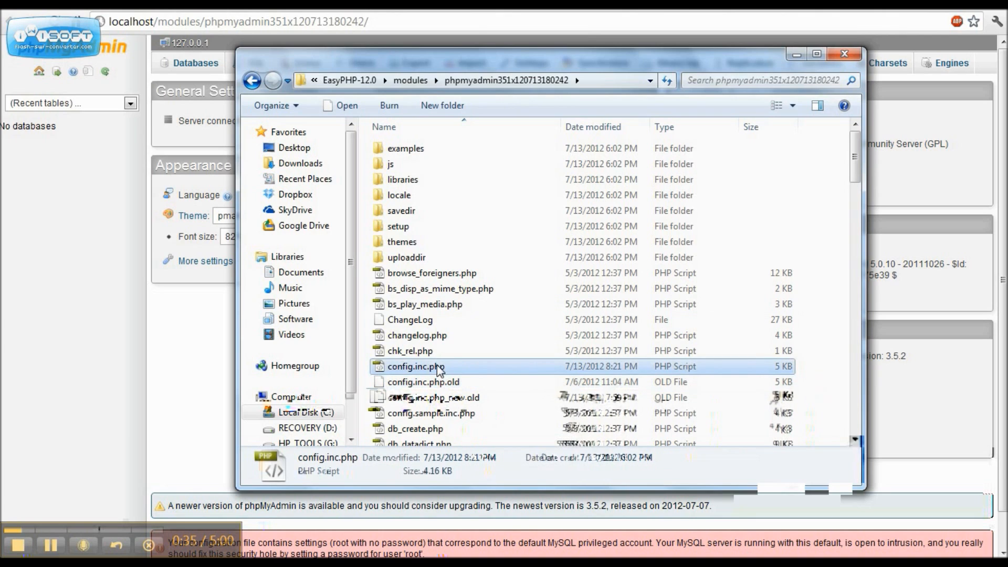
{"action": "left_click", "coordinate": [423, 382]}
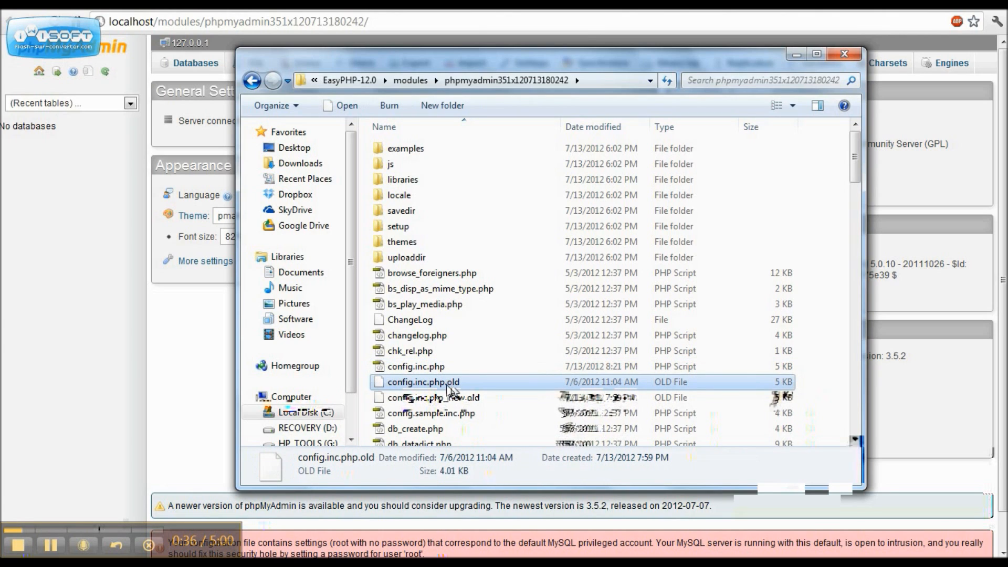
{"action": "mouse_move", "coordinate": [738, 381]}
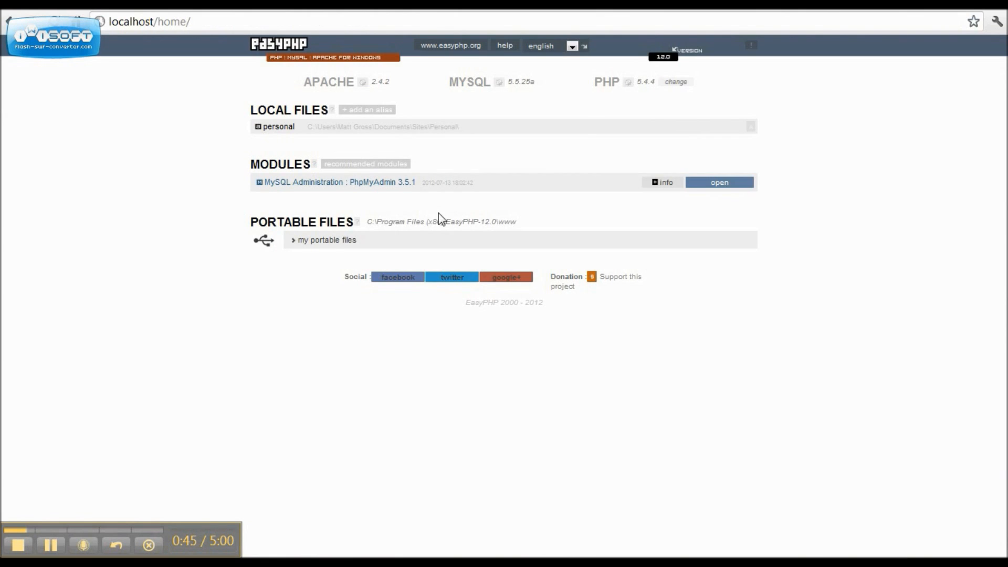
Launch phpMyAdmin 3.5.1 from EasyPHP, now showing user tester@localhost.
{"action": "left_click", "coordinate": [719, 182]}
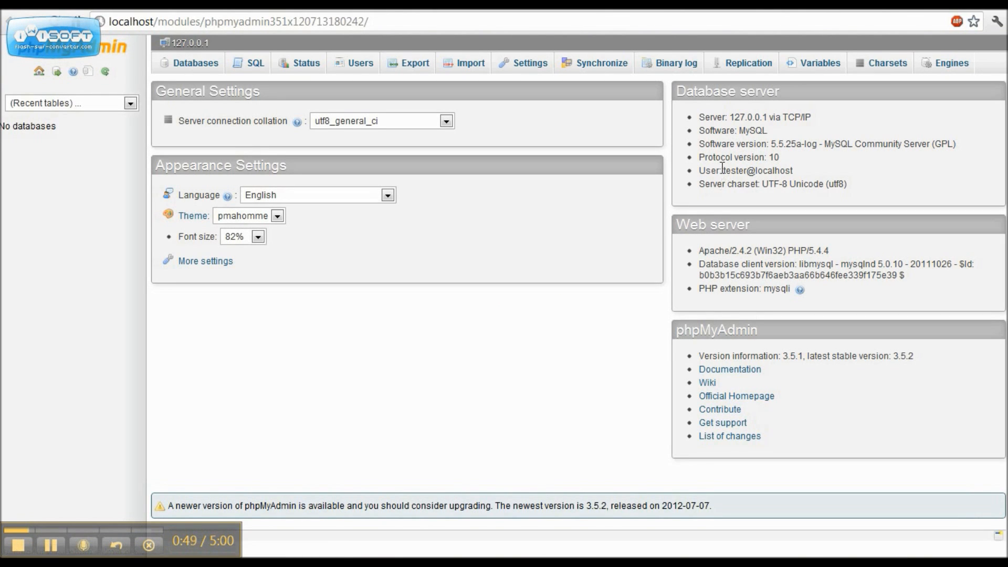
{"action": "mouse_move", "coordinate": [393, 94]}
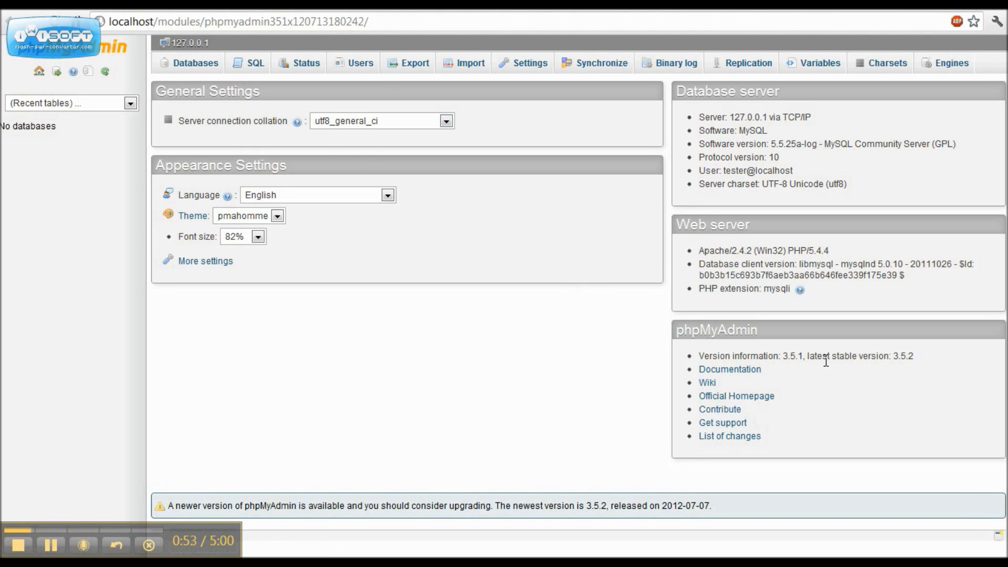
{"action": "mouse_move", "coordinate": [581, 122]}
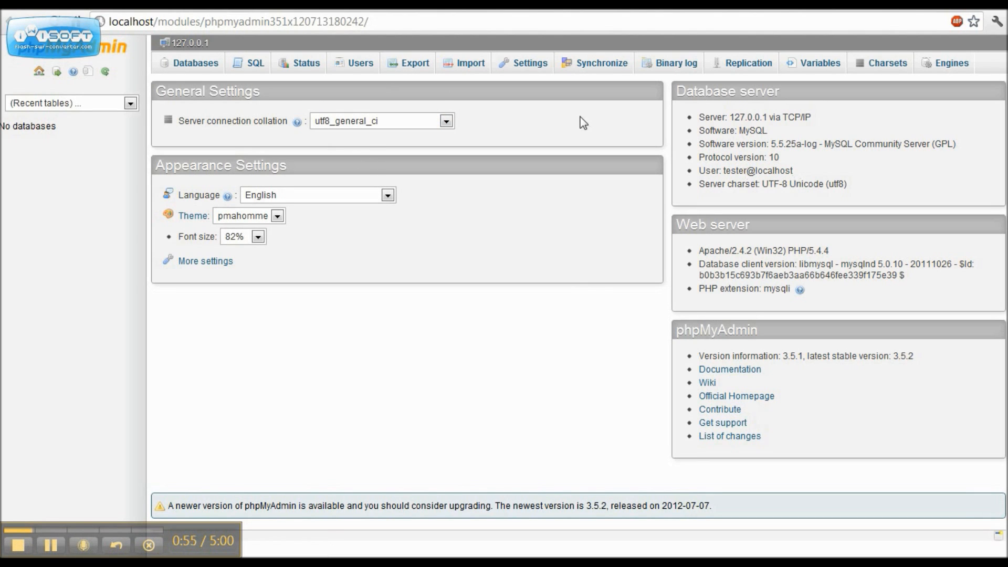
{"action": "mouse_move", "coordinate": [264, 96]}
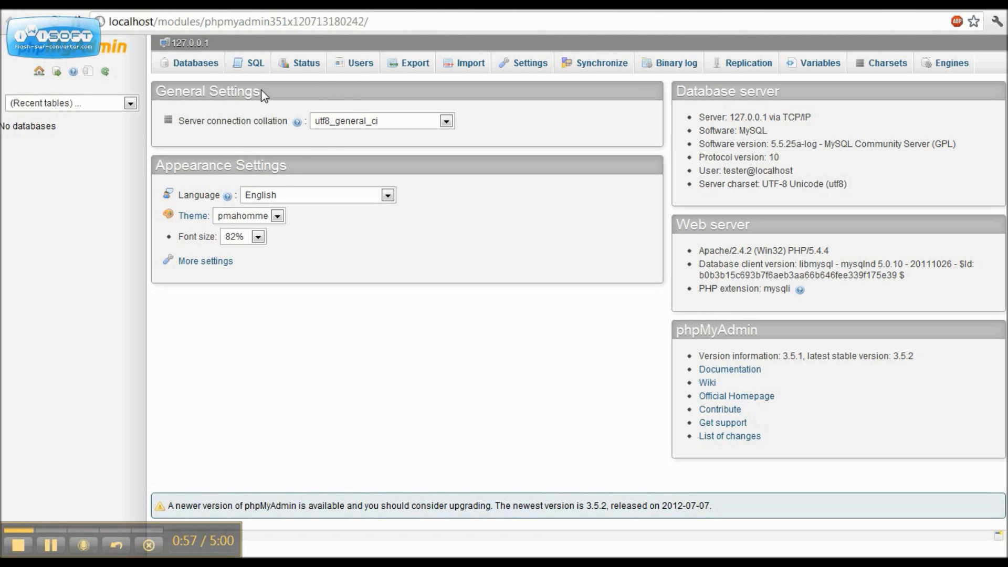
{"action": "mouse_move", "coordinate": [417, 357]}
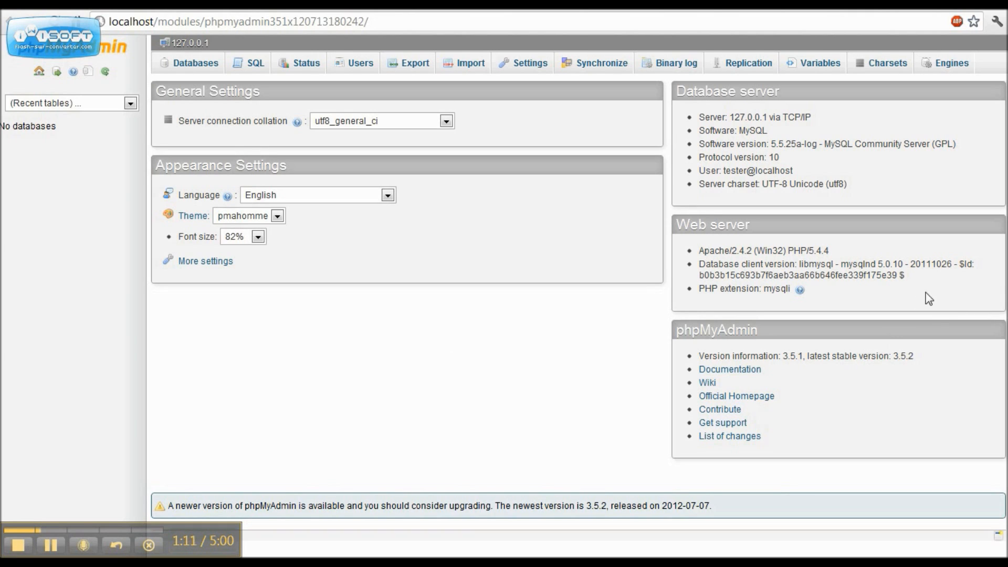
{"action": "mouse_move", "coordinate": [976, 283]}
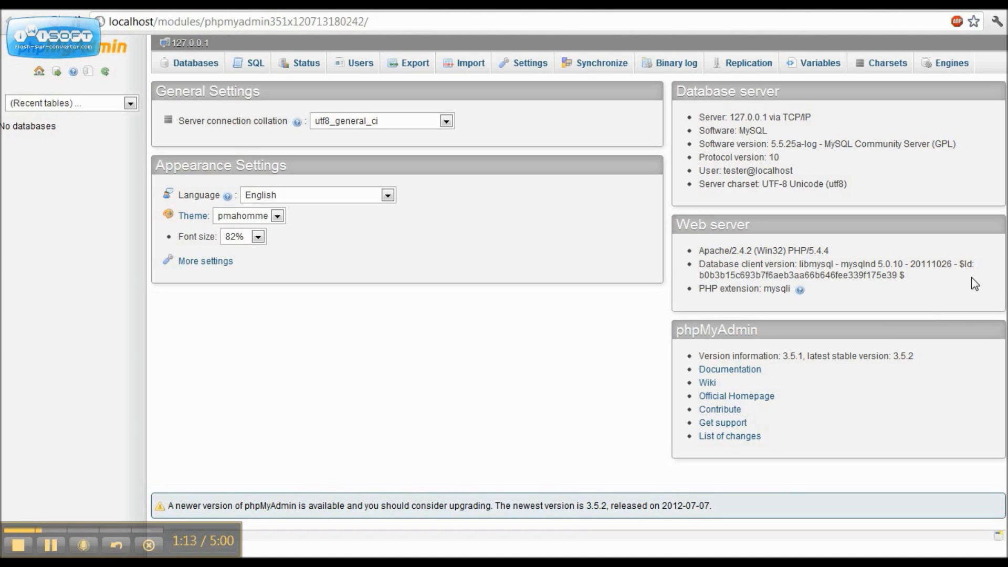
{"action": "mouse_move", "coordinate": [405, 230]}
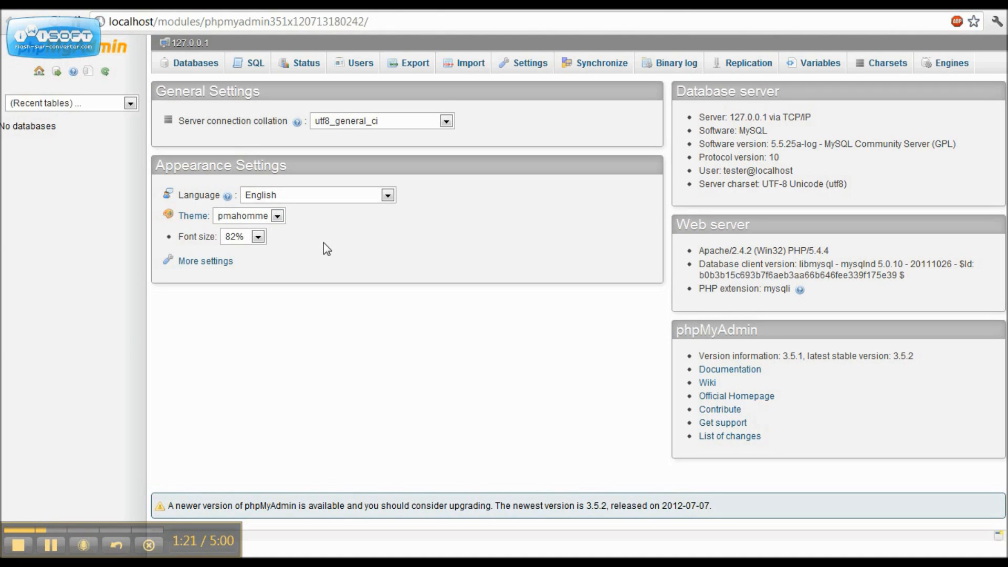
{"action": "mouse_move", "coordinate": [350, 211]}
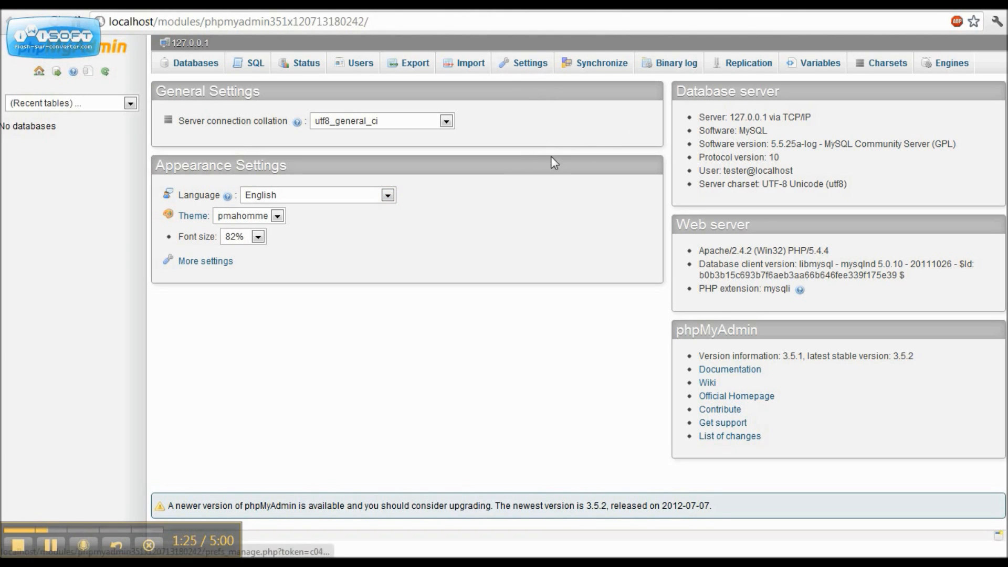
{"action": "mouse_move", "coordinate": [717, 212]}
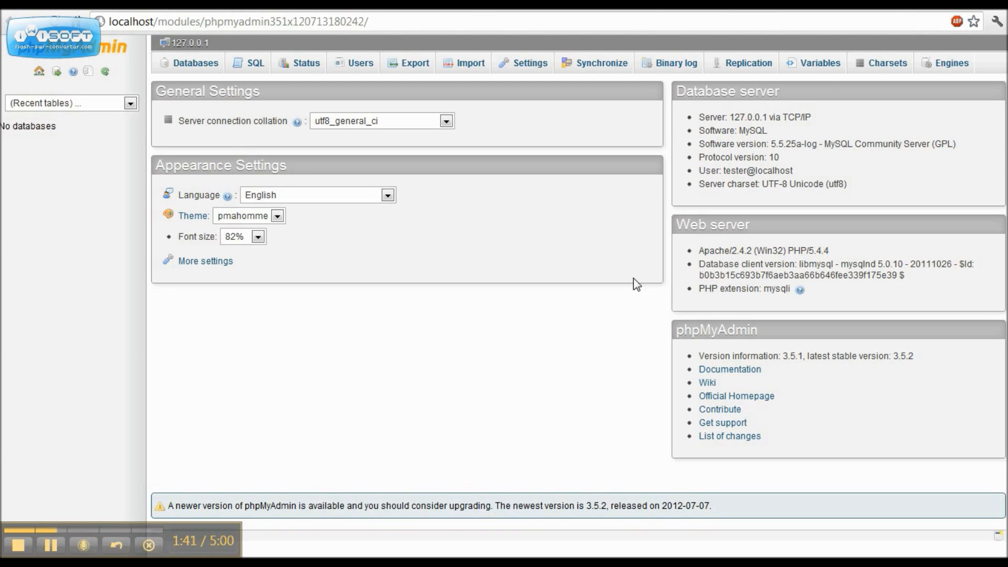
{"action": "mouse_move", "coordinate": [555, 344]}
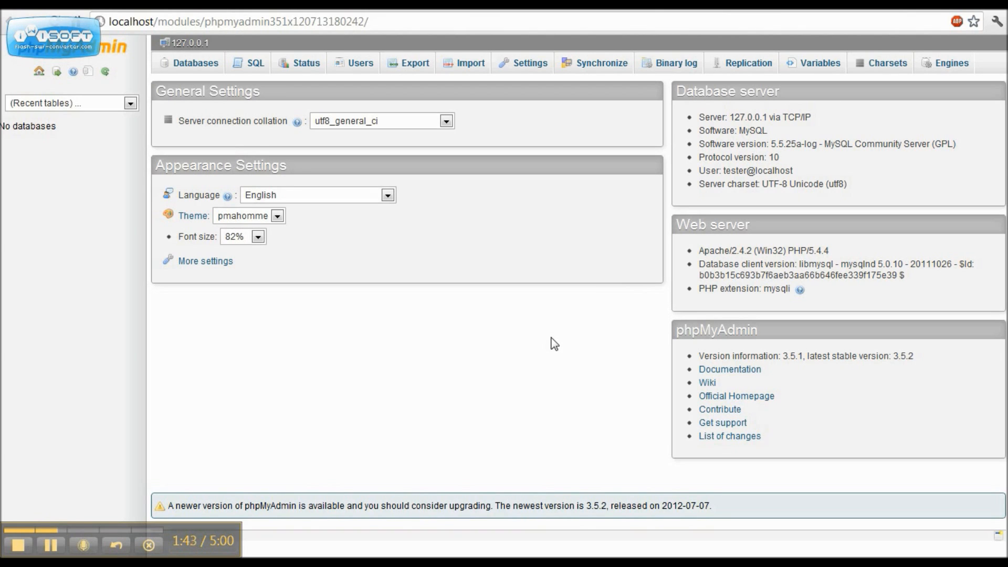